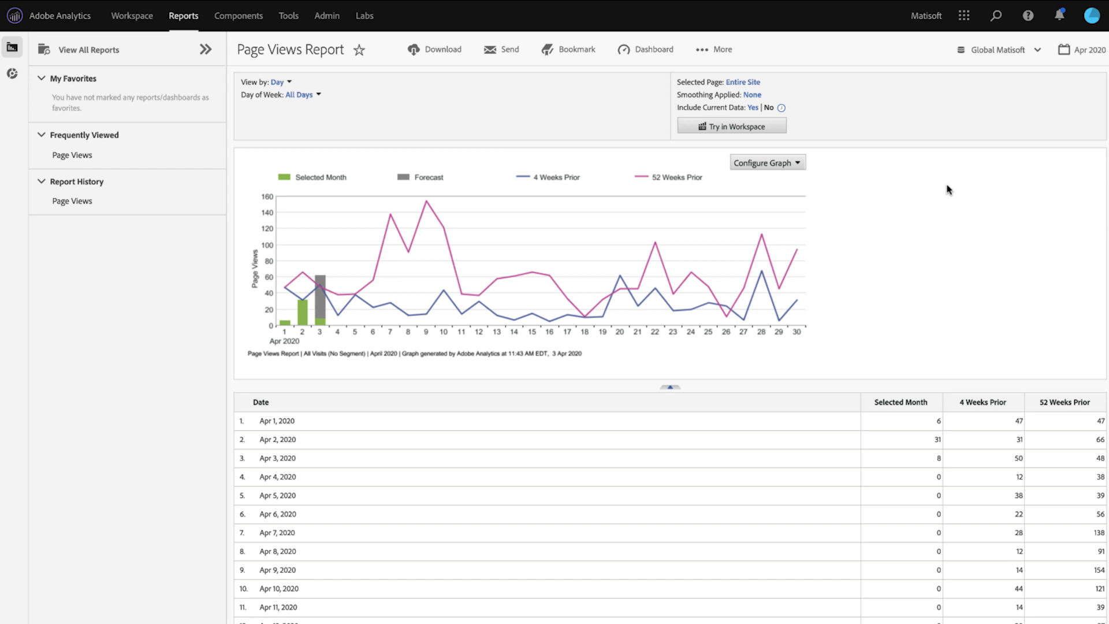
mouse_move(611, 238)
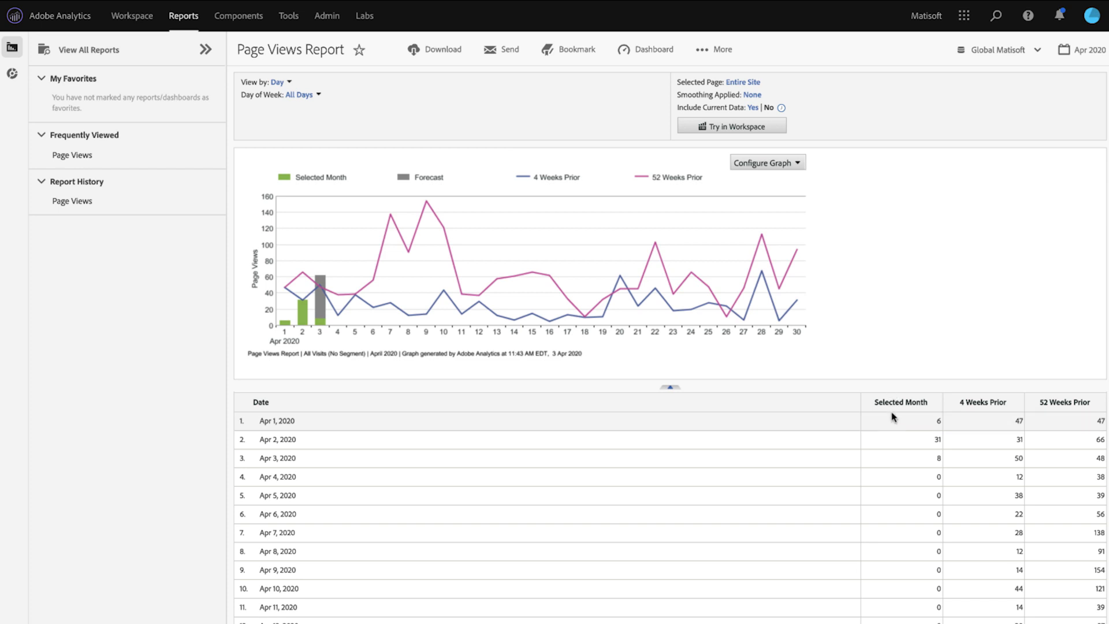
mouse_move(984, 430)
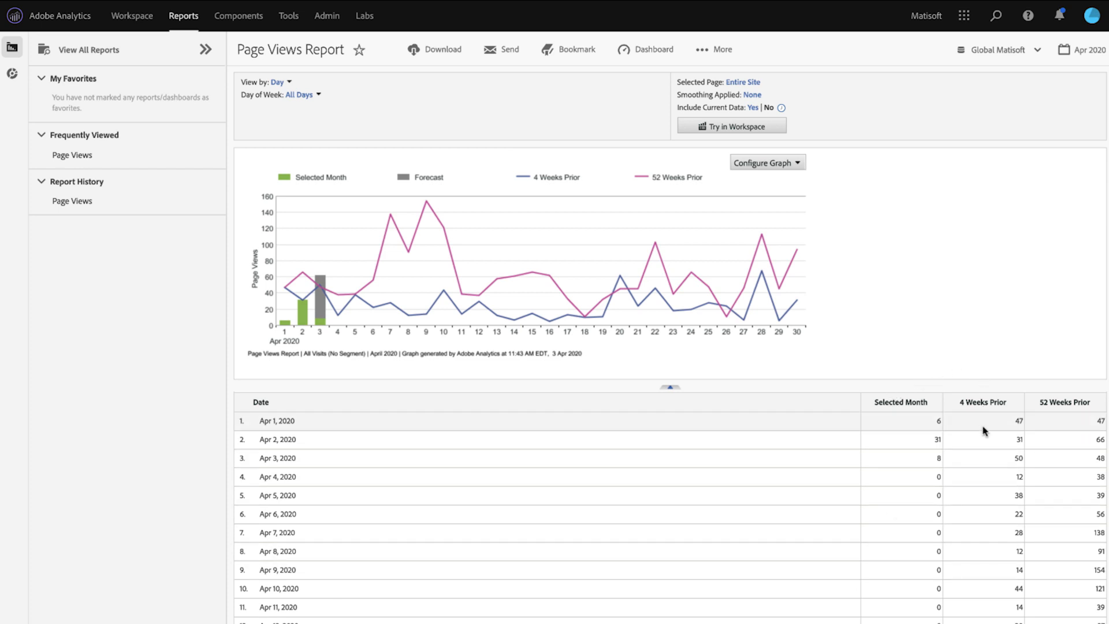
mouse_move(1059, 496)
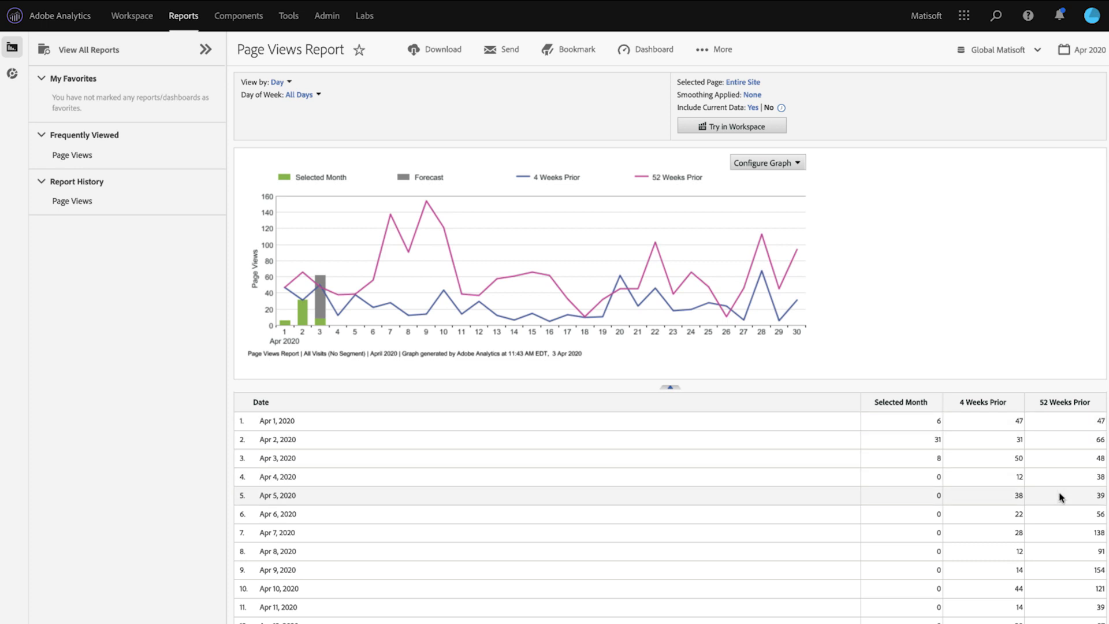
mouse_move(1049, 371)
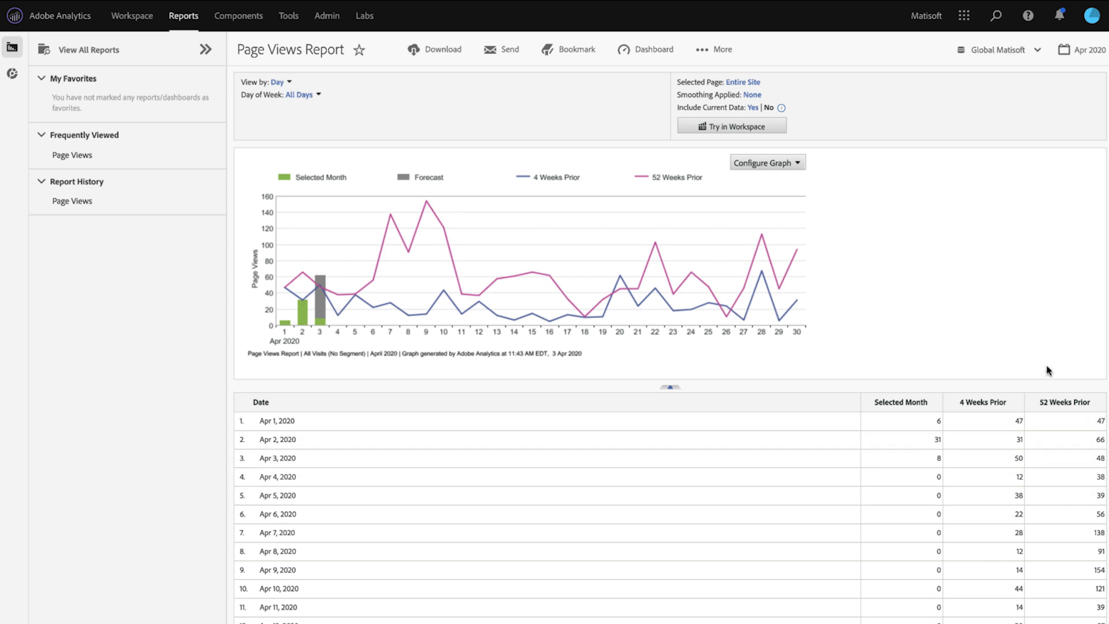
mouse_move(247, 49)
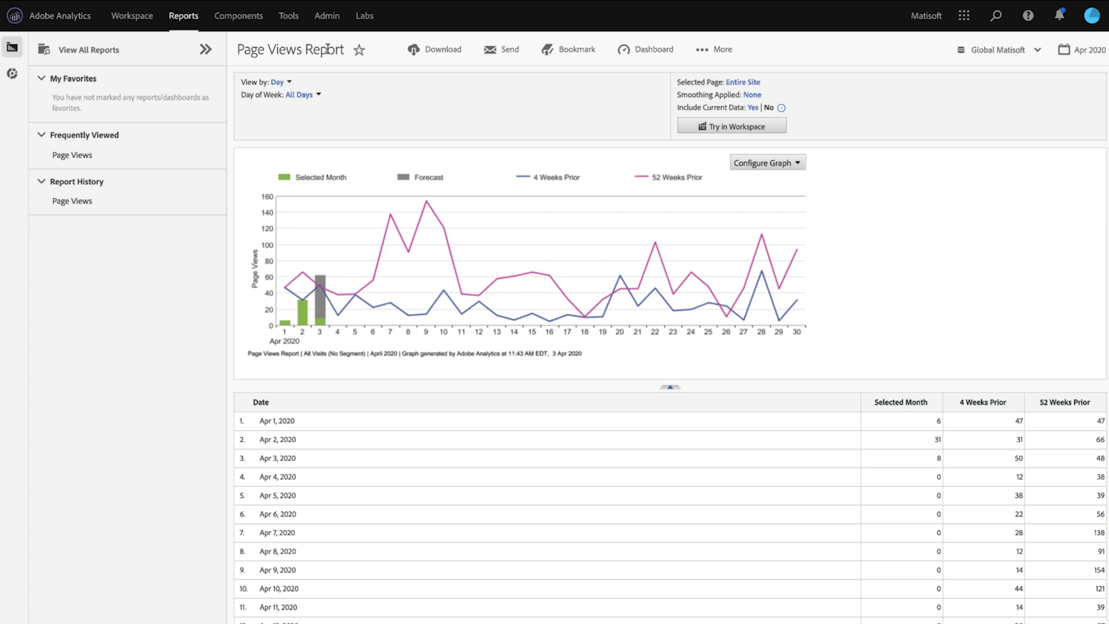
- Open the report as a Workspace project and add an empty Freeform Table to the panel
left_click(132, 15)
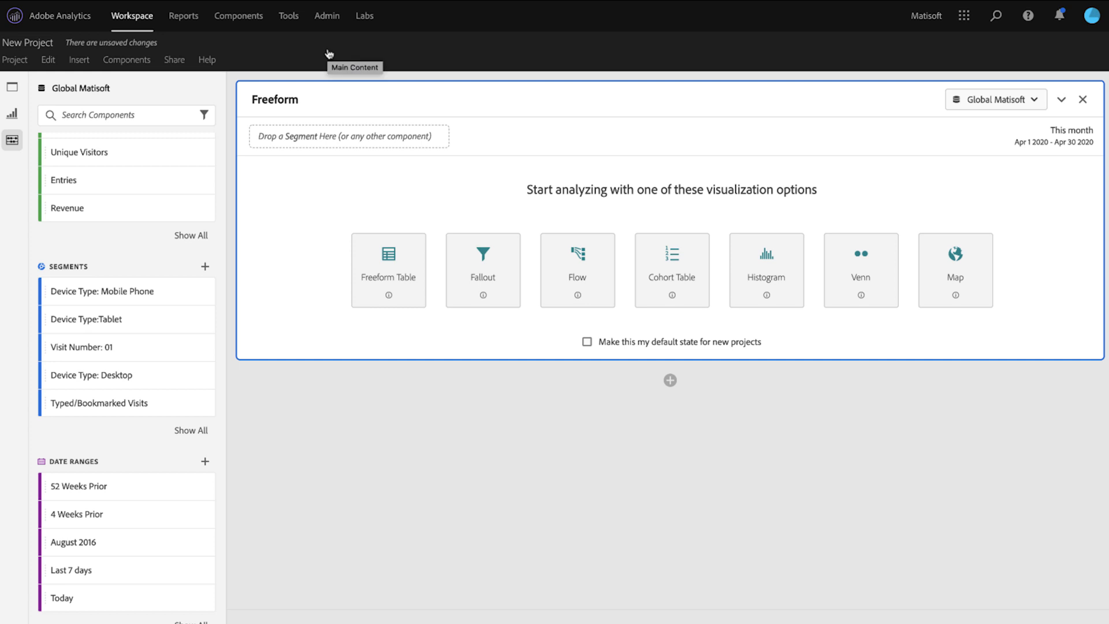
left_click(388, 269)
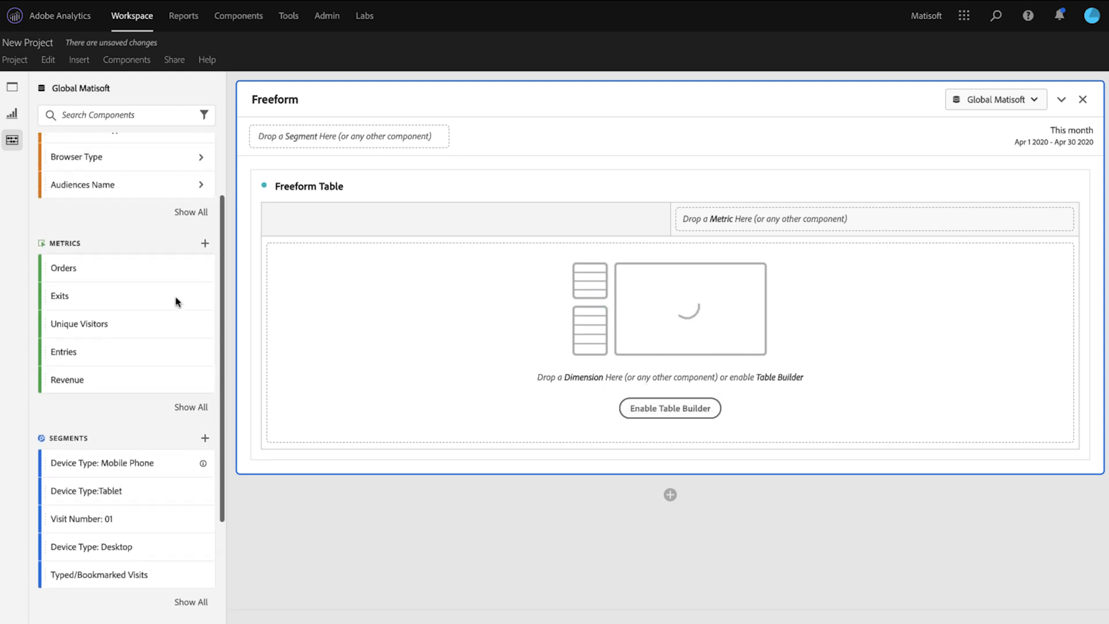
- Add the Page Views metric by day into three table columns, then clear the component search
type("views")
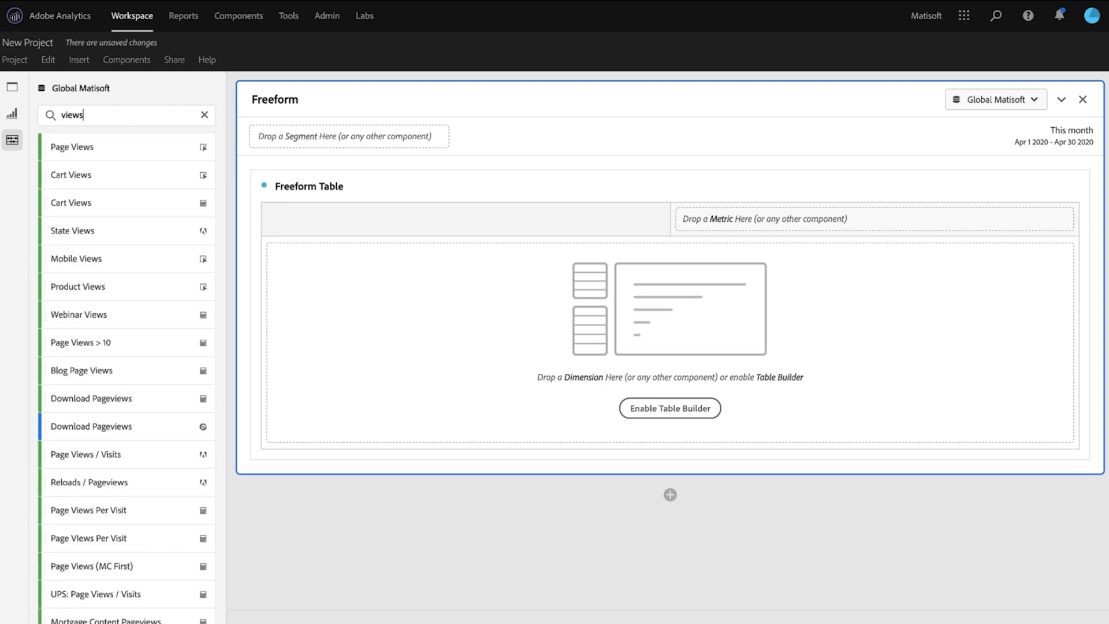
left_click_drag(70, 147, 690, 203)
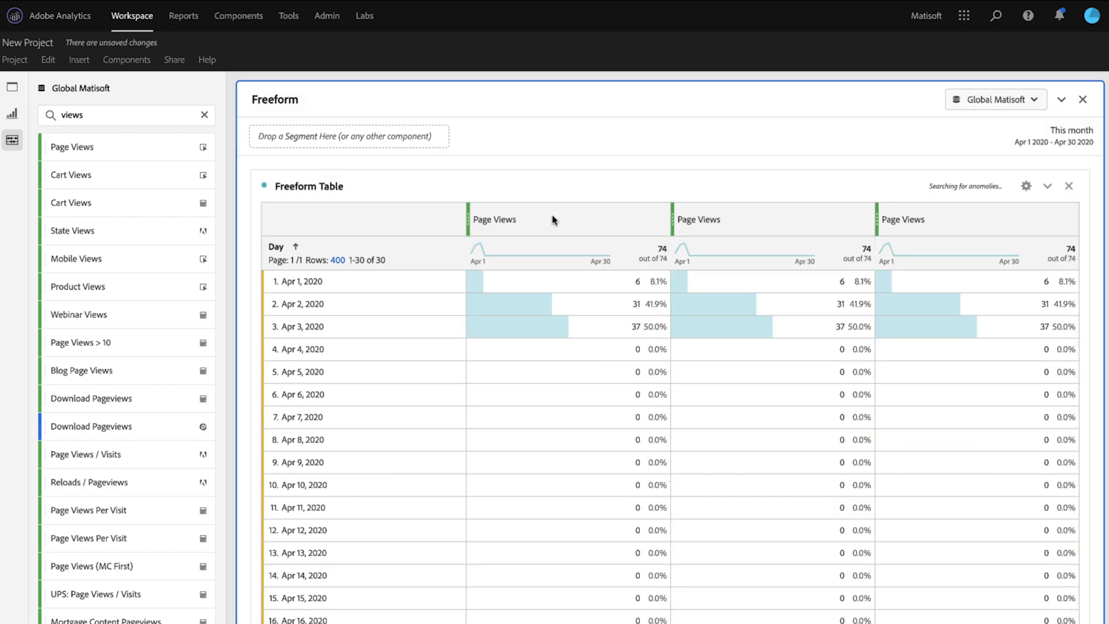
mouse_move(950, 224)
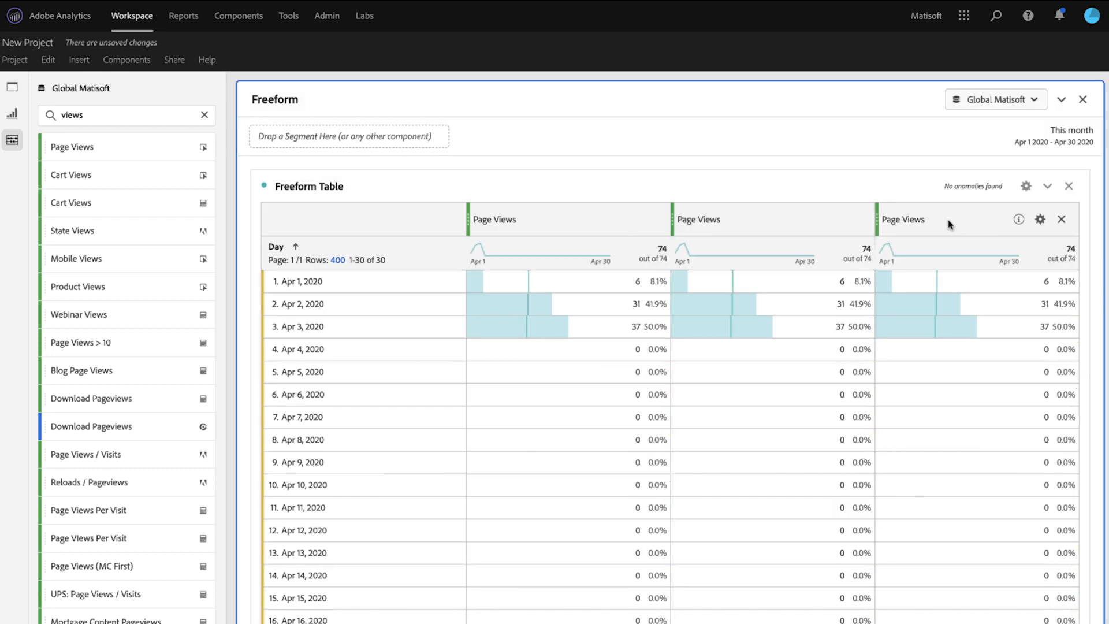
left_click(205, 114)
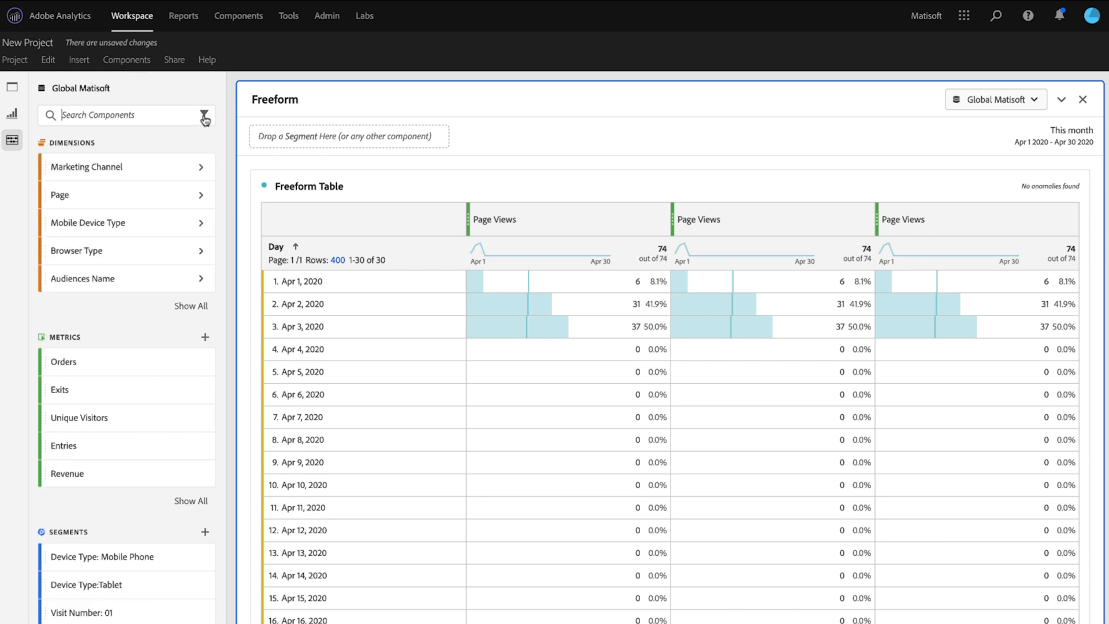
mouse_move(116, 307)
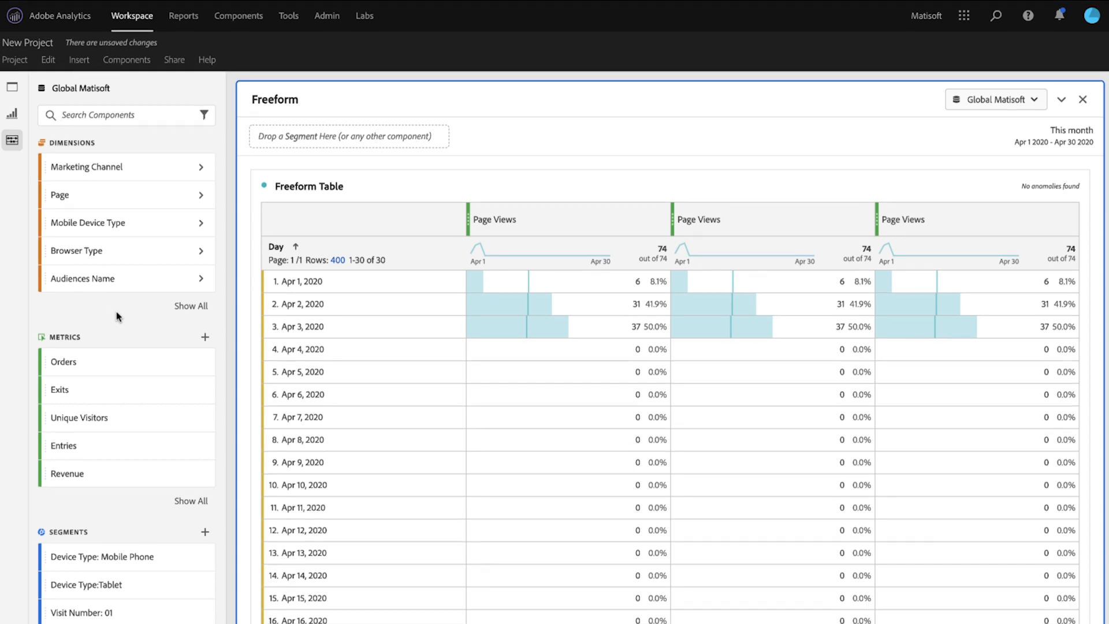
- Apply 4 Weeks Prior and 52 Weeks Prior to the second and third Page Views columns
scroll("down", 3)
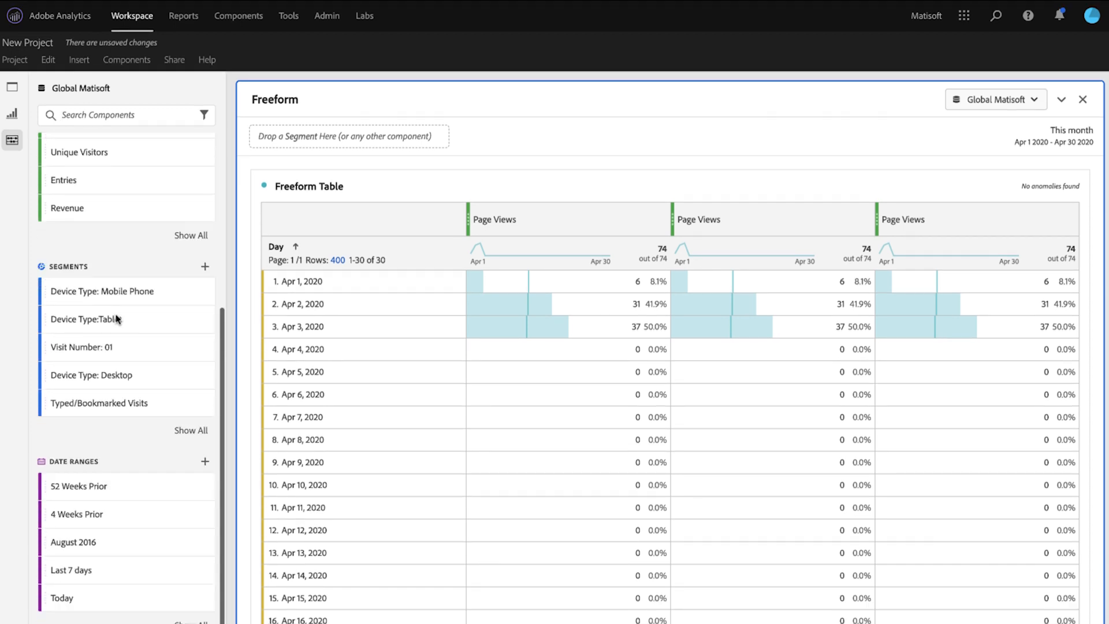
mouse_move(101, 461)
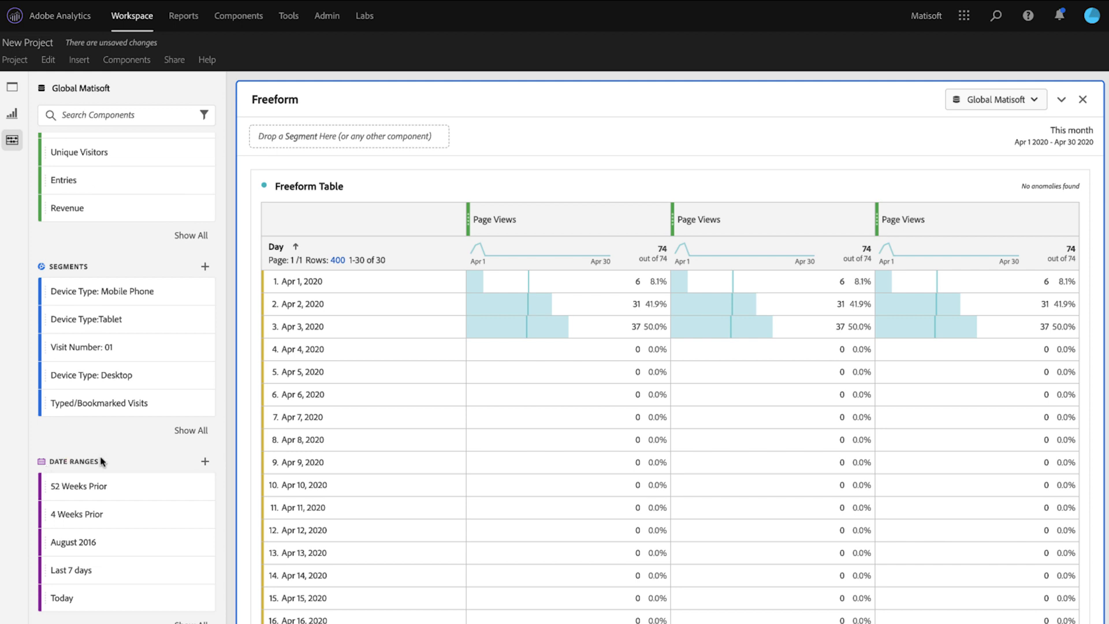
left_click(76, 514)
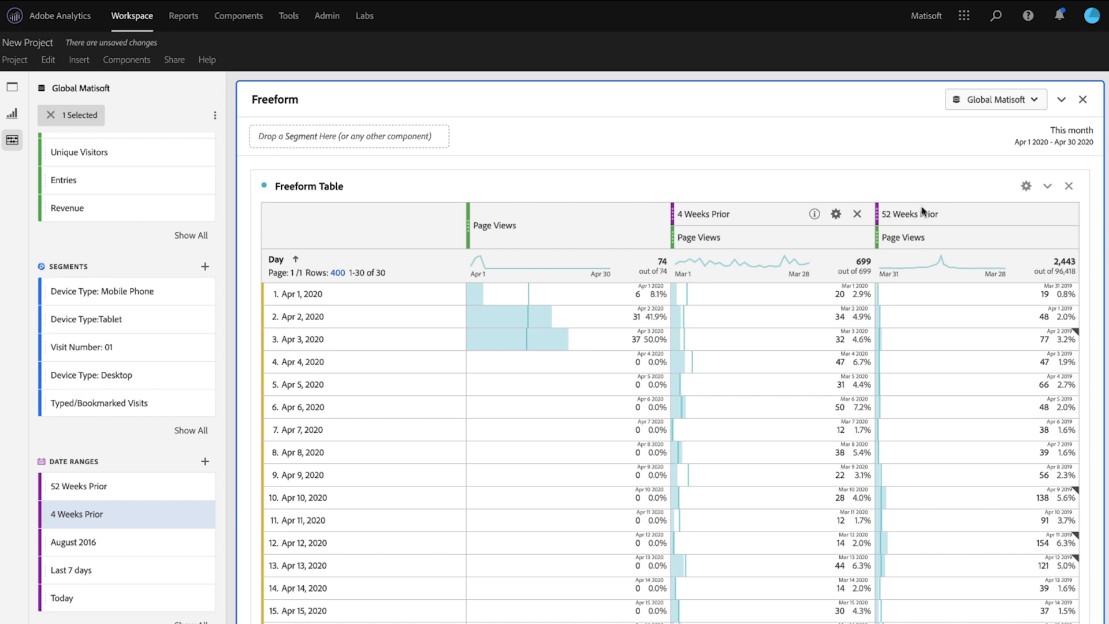
- Add a Line chart above the table from the Visualizations rail and deselect the date range
left_click(11, 114)
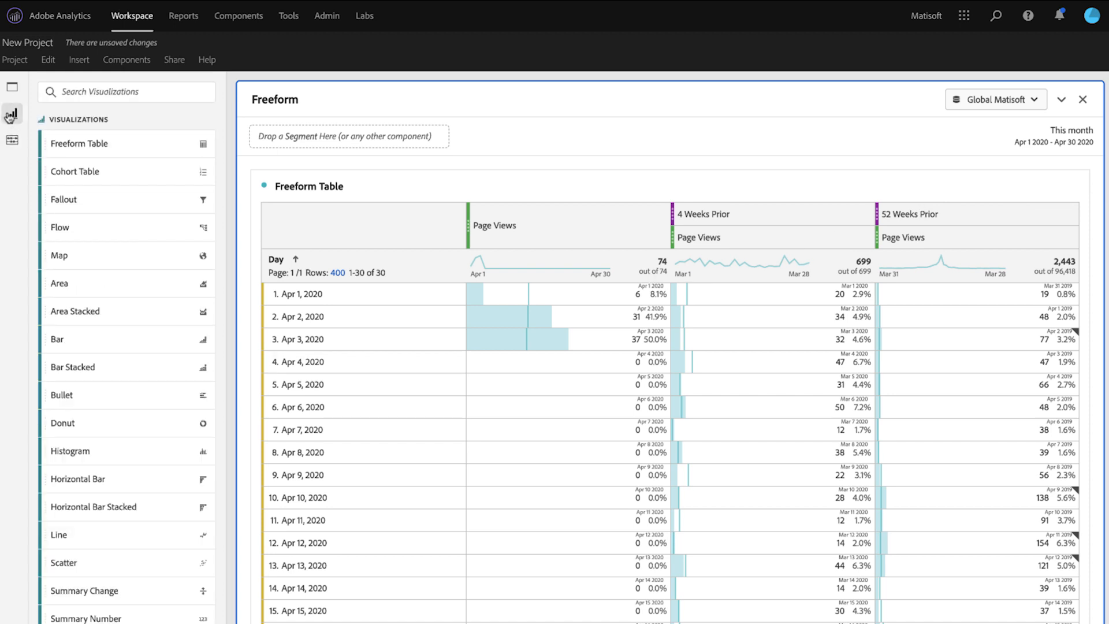
mouse_move(60, 128)
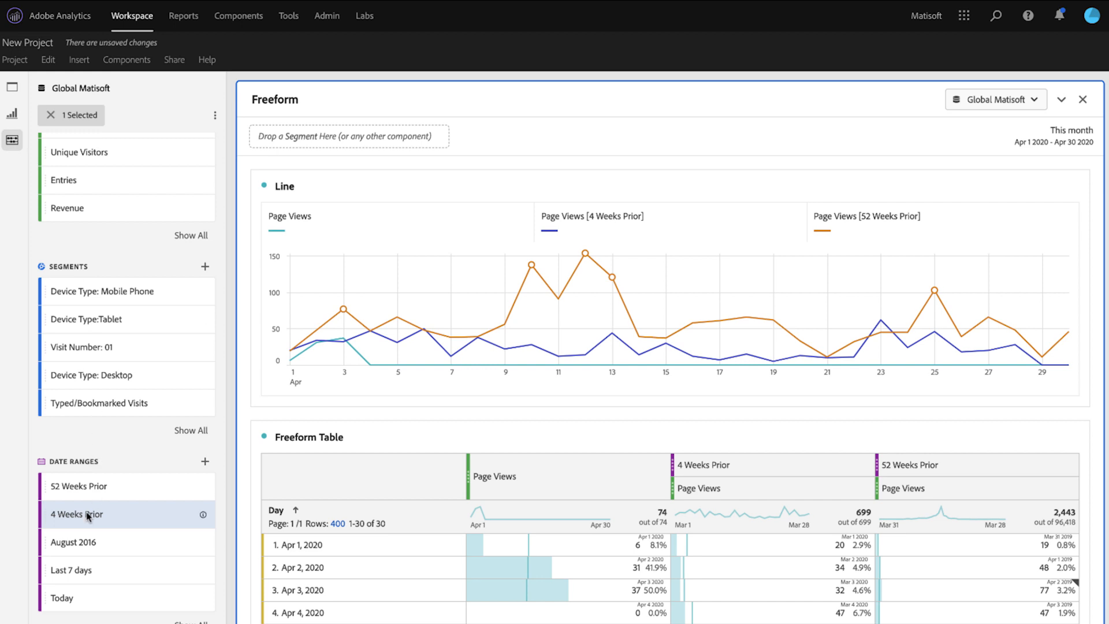
left_click(49, 114)
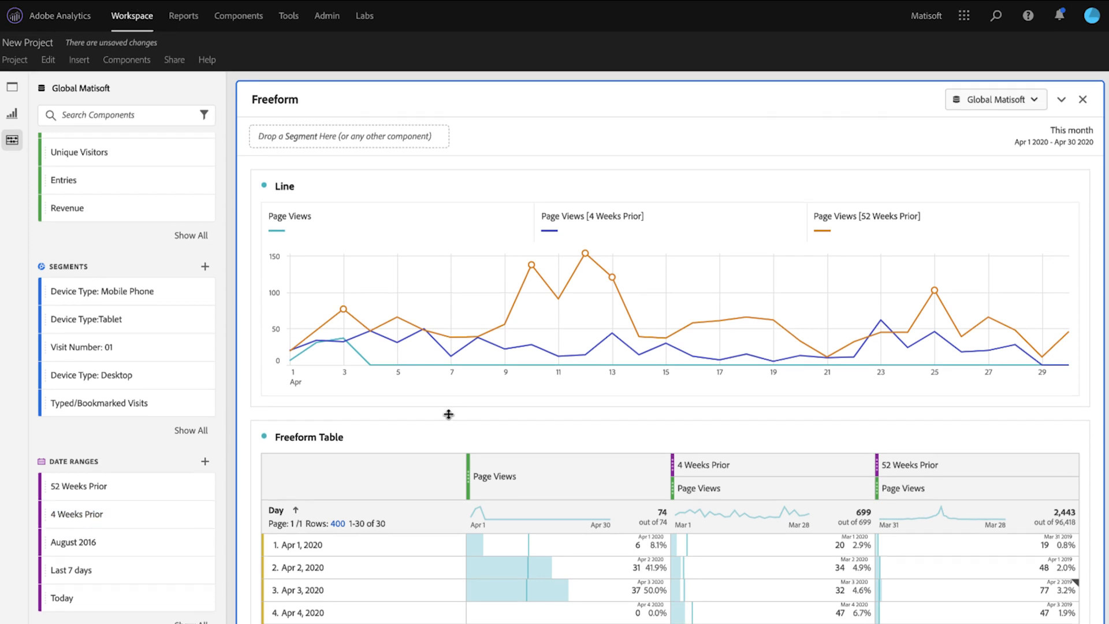
scroll("down", 3)
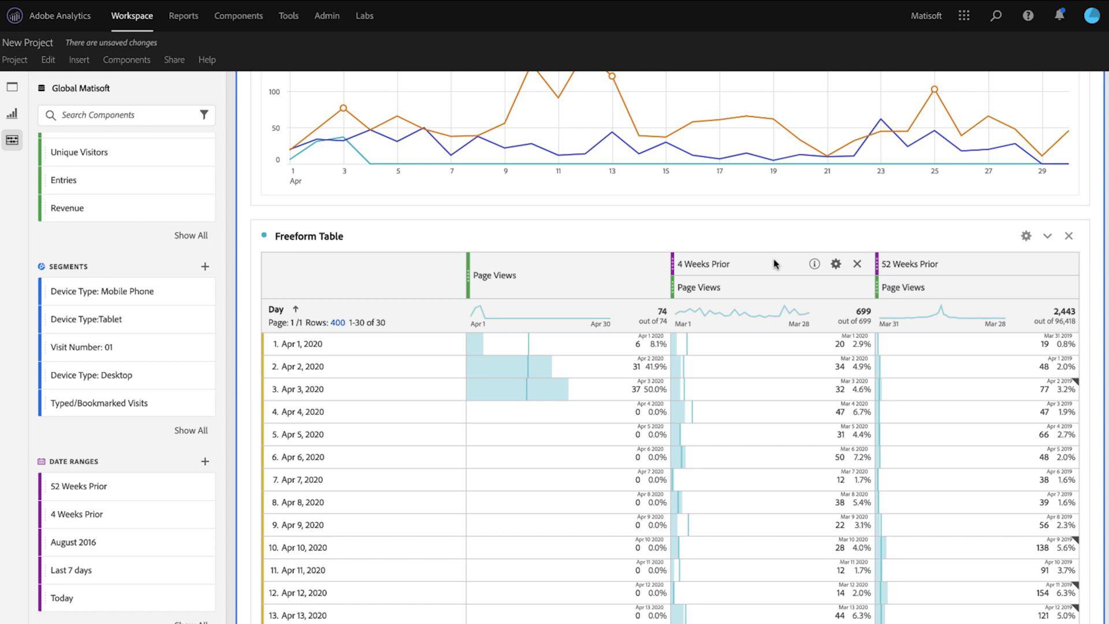
mouse_move(910, 263)
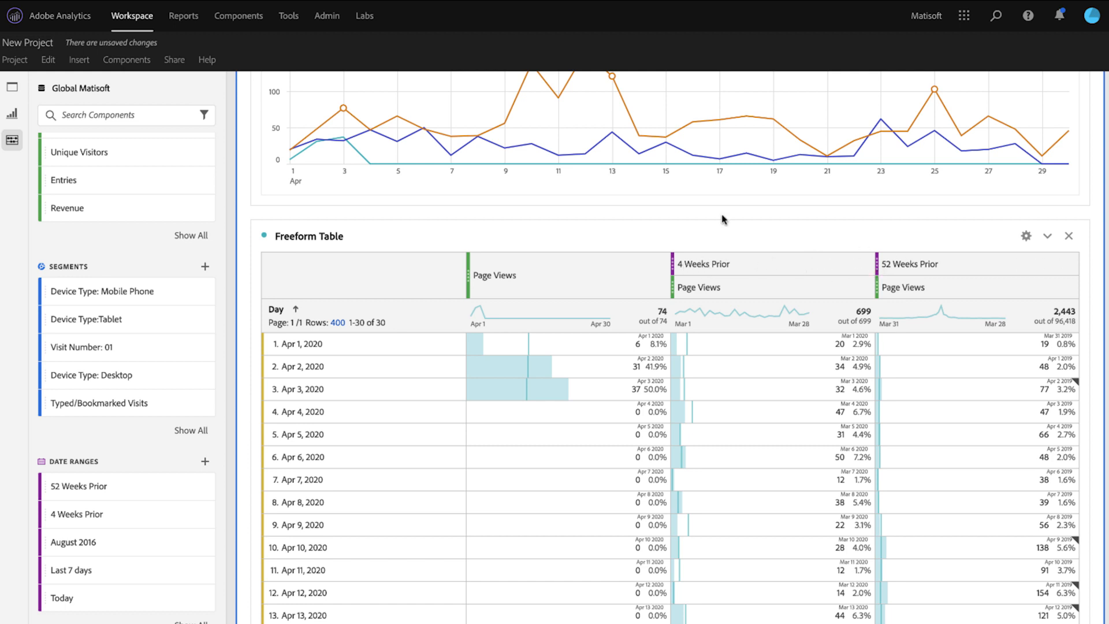
mouse_move(130, 448)
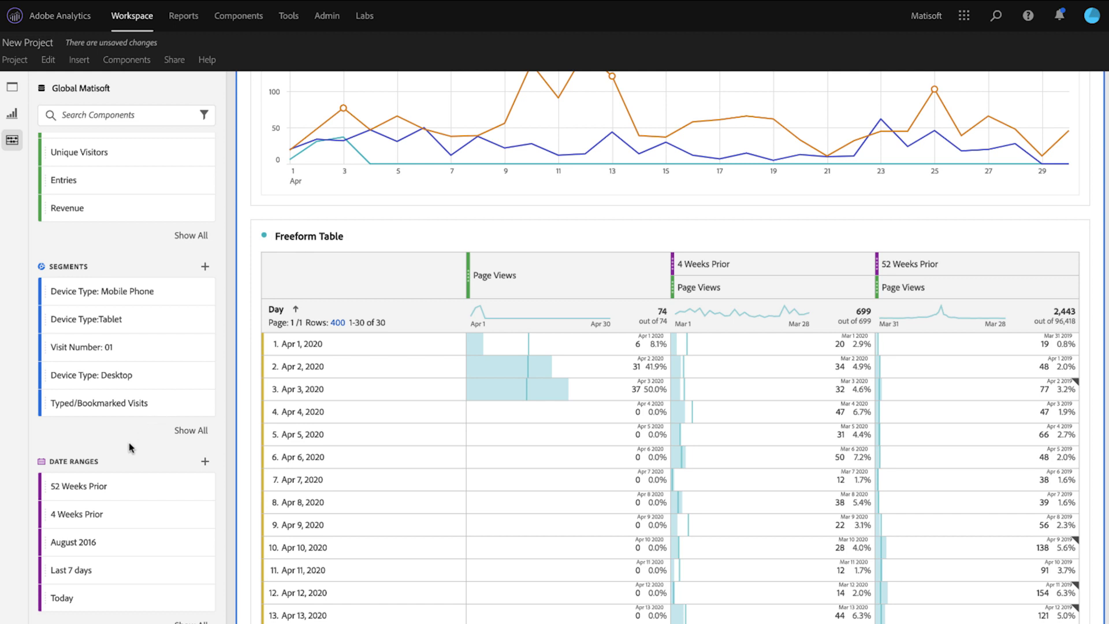
mouse_move(192, 473)
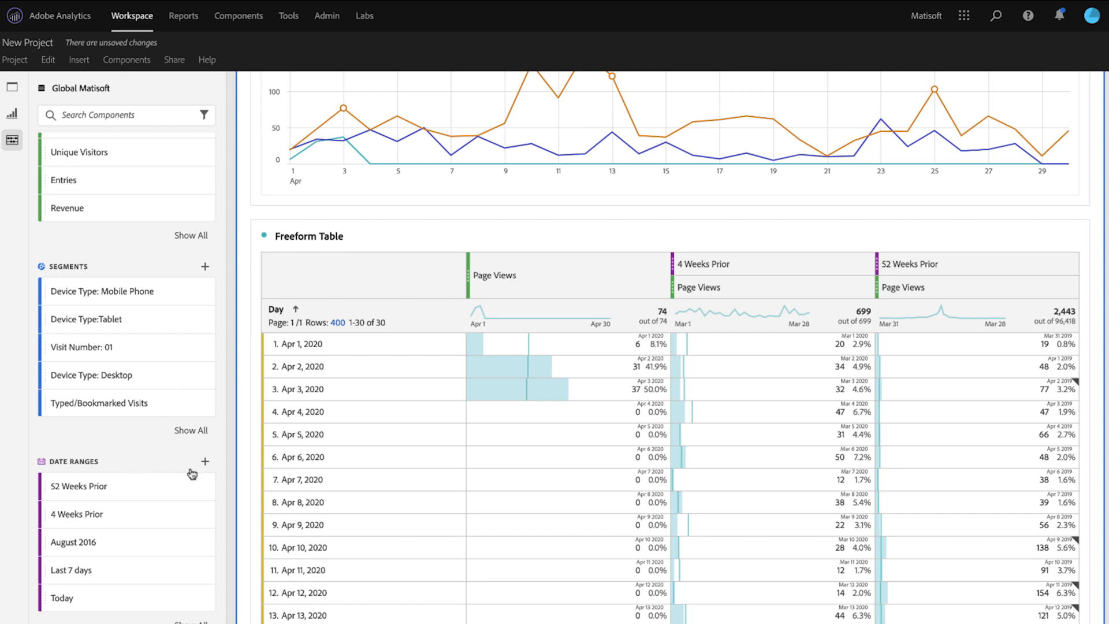
mouse_move(206, 462)
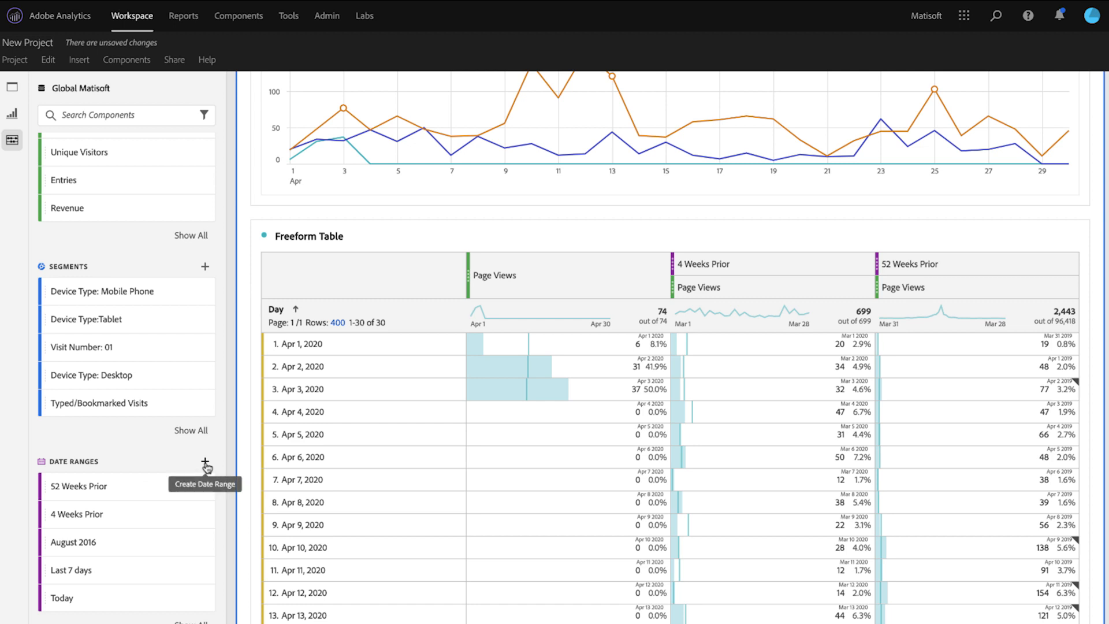
mouse_move(167, 328)
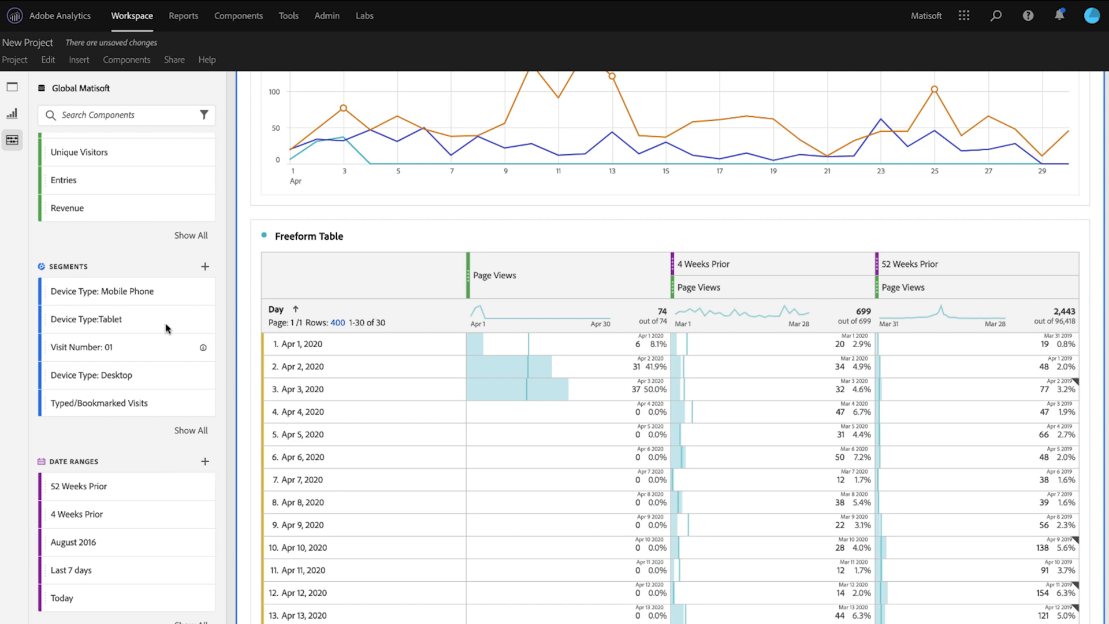
left_click(127, 59)
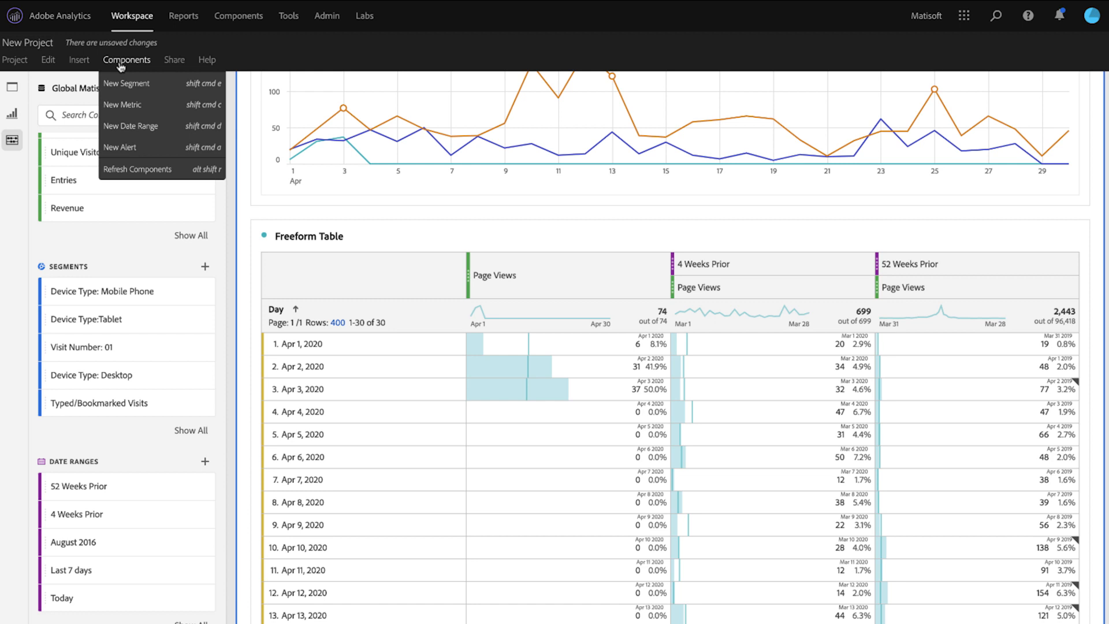
mouse_move(131, 126)
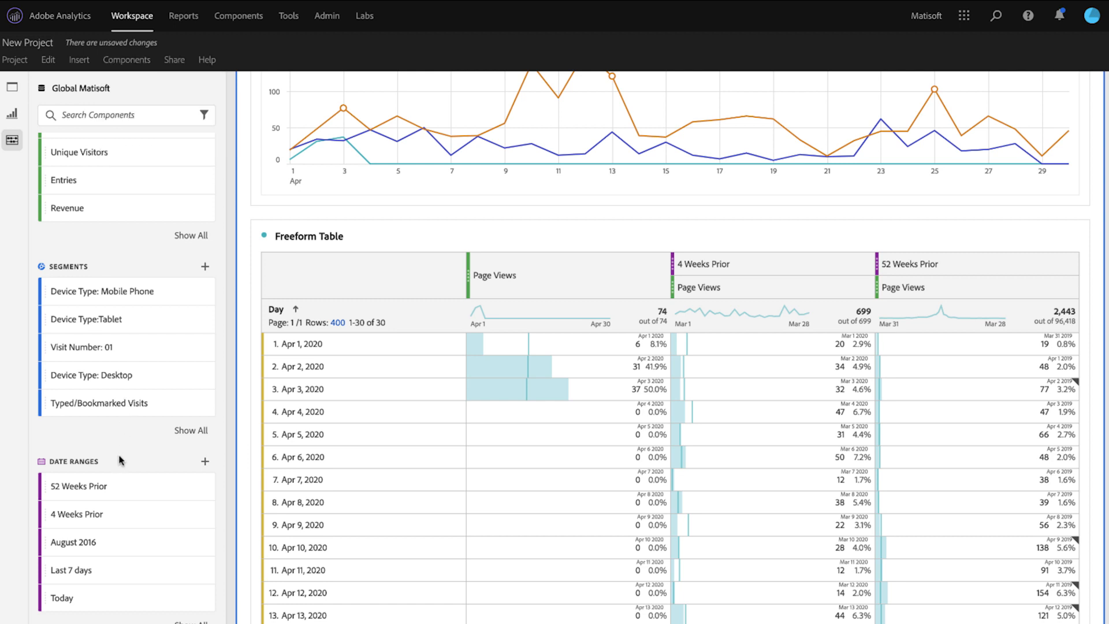
mouse_move(203, 514)
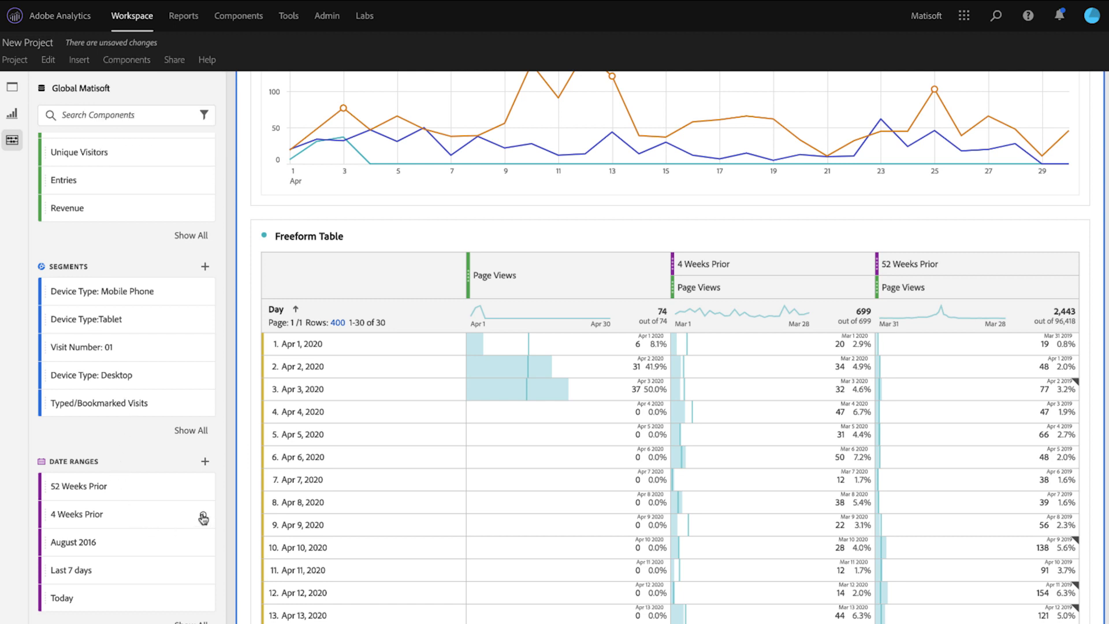
mouse_move(201, 514)
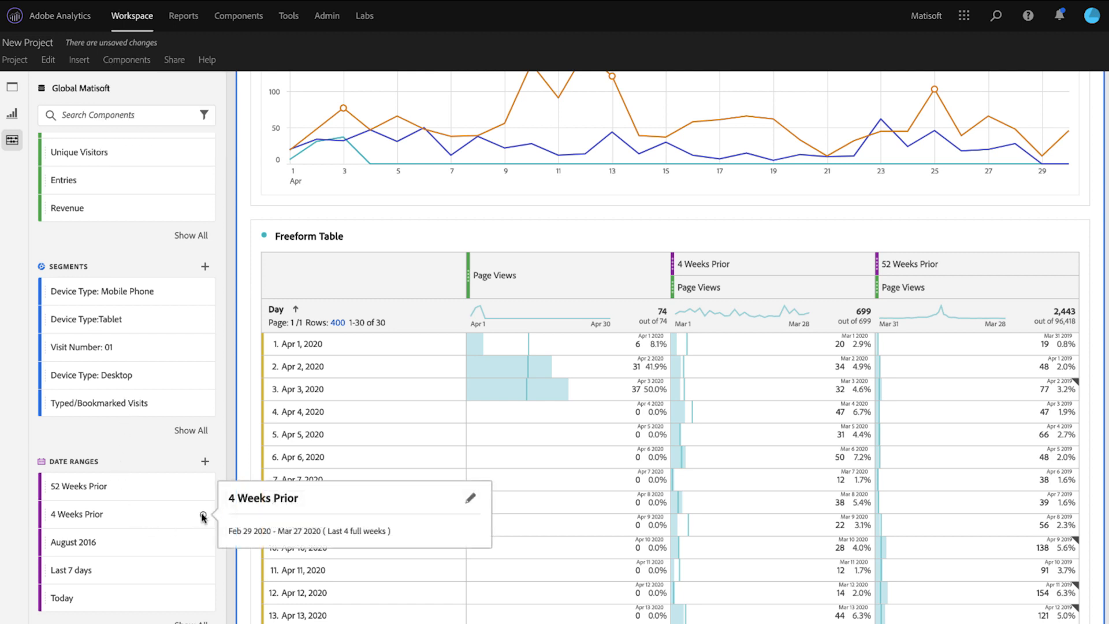
mouse_move(470, 503)
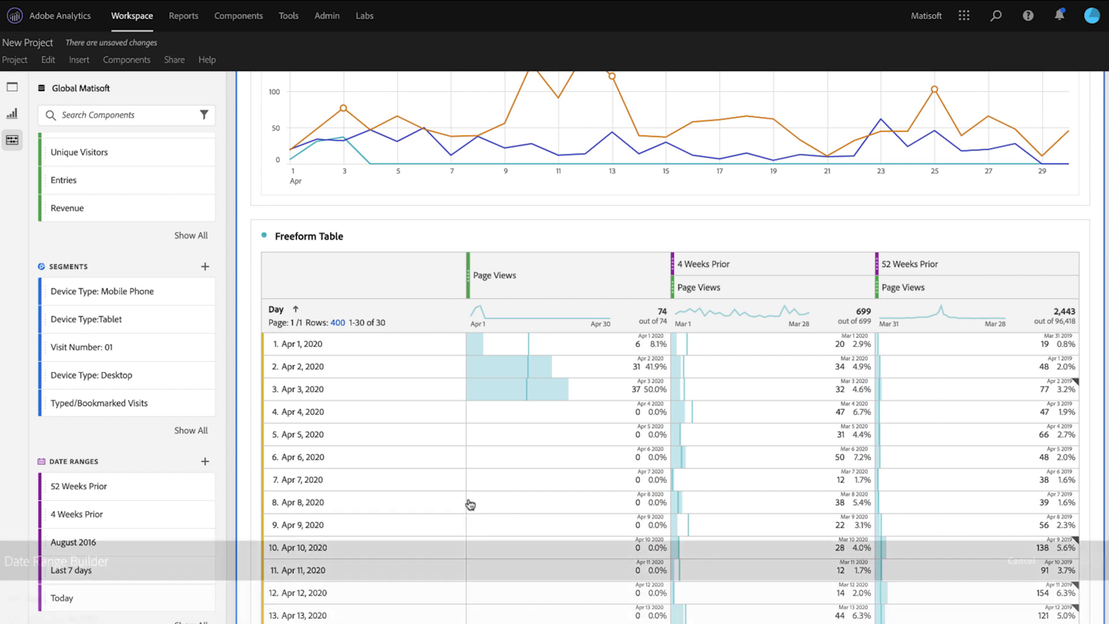
- Edit the 4 Weeks Prior date range in Date Range Builder and show its March 1–28, 2020 calendar
left_click(77, 514)
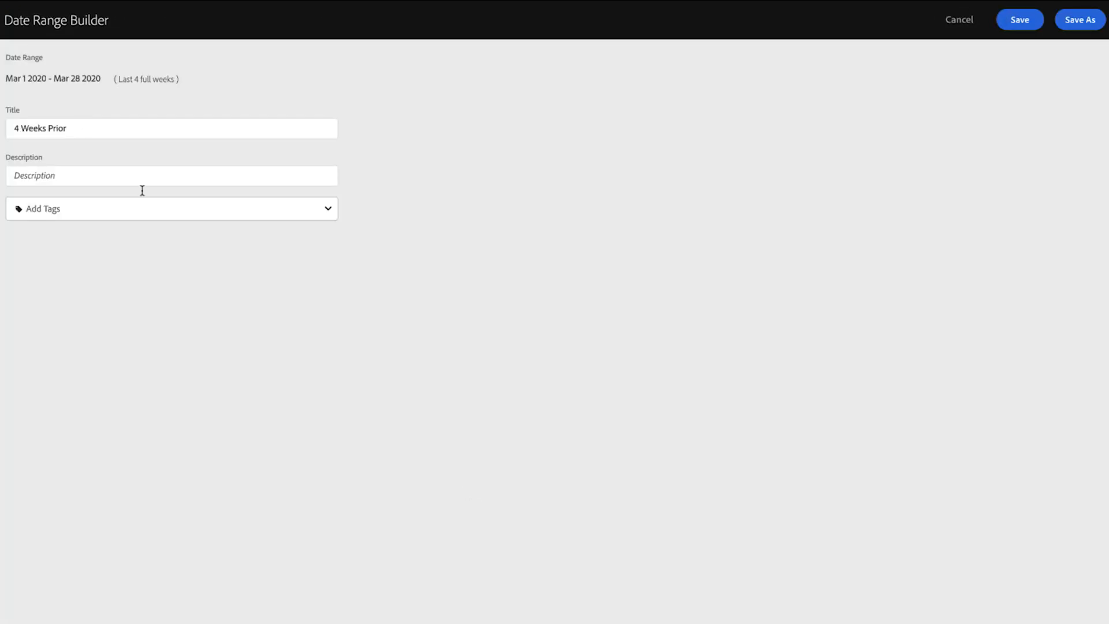
left_click(52, 77)
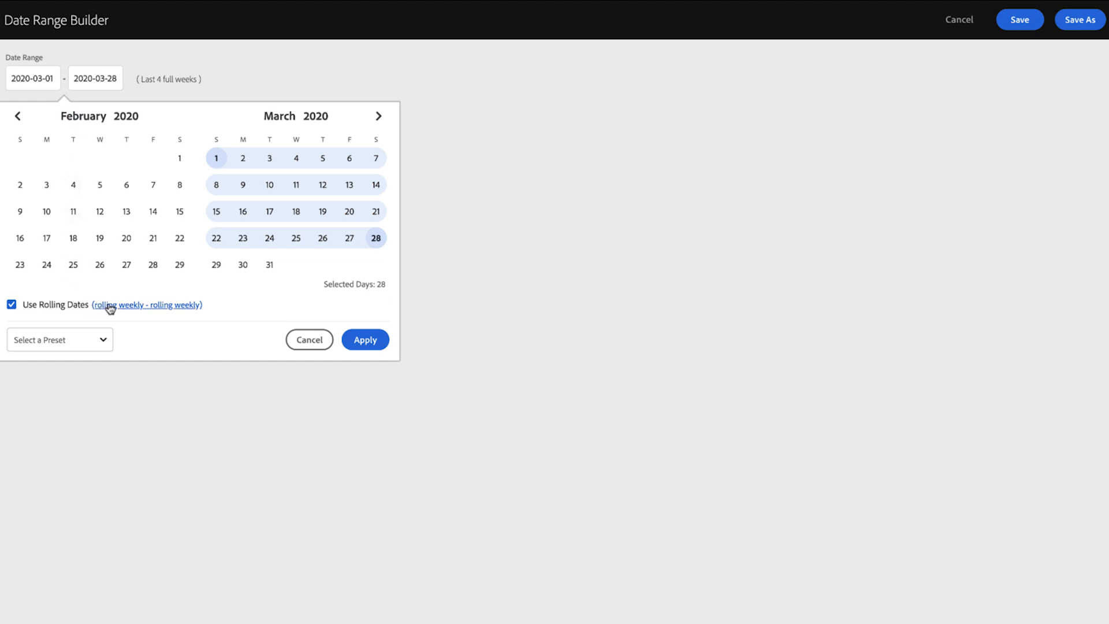
mouse_move(71, 309)
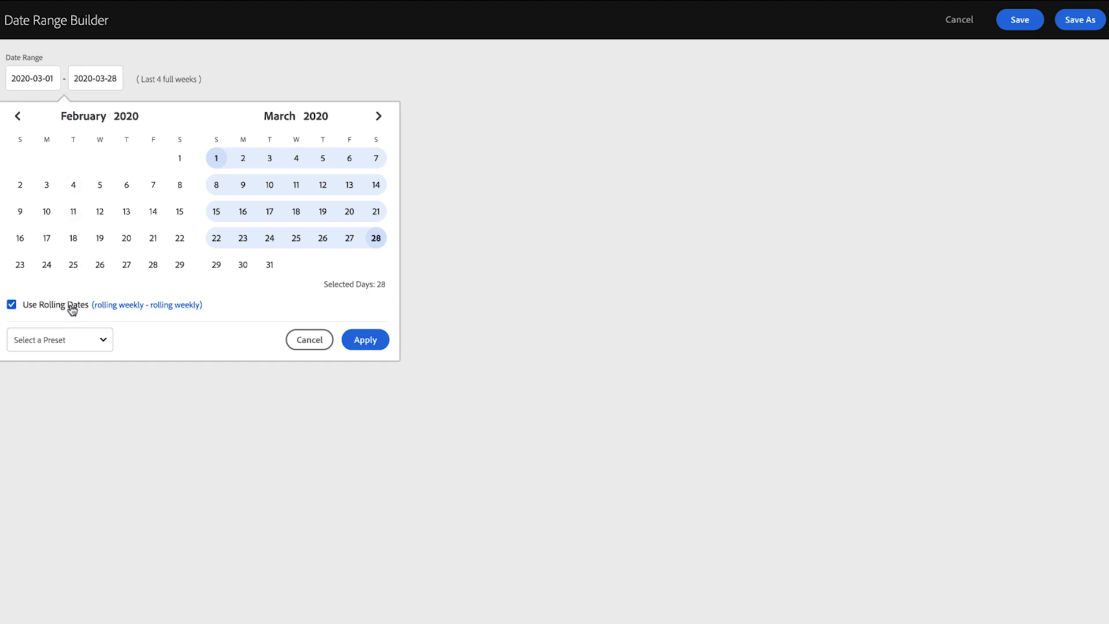
- Show the rolling weekly Start and End rules: current week's start minus 4 weeks to current week's start
left_click(147, 305)
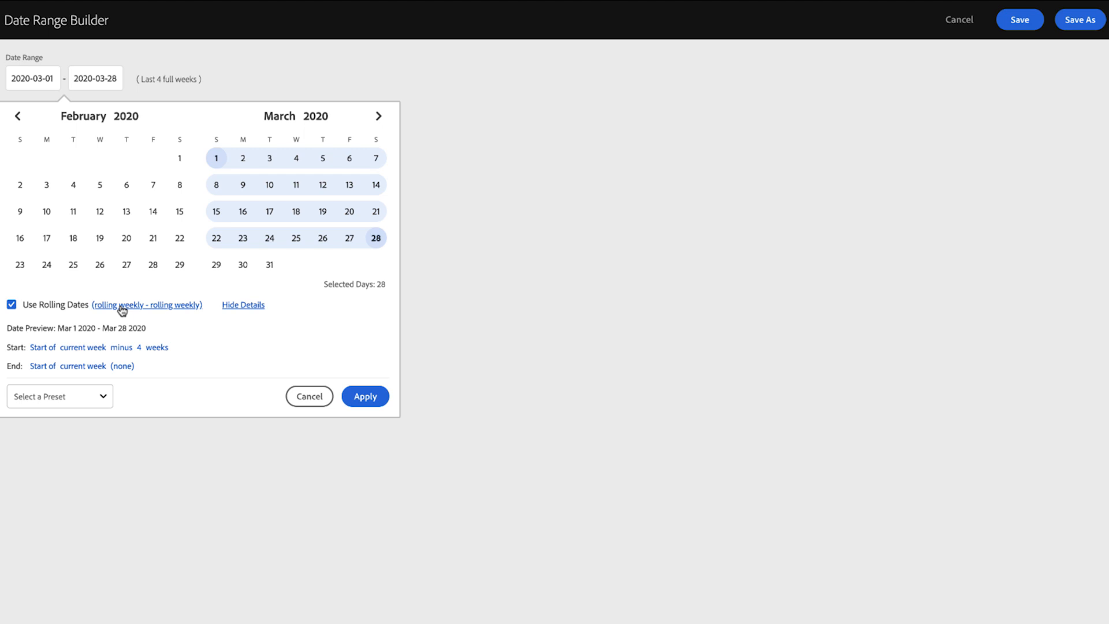
mouse_move(17, 352)
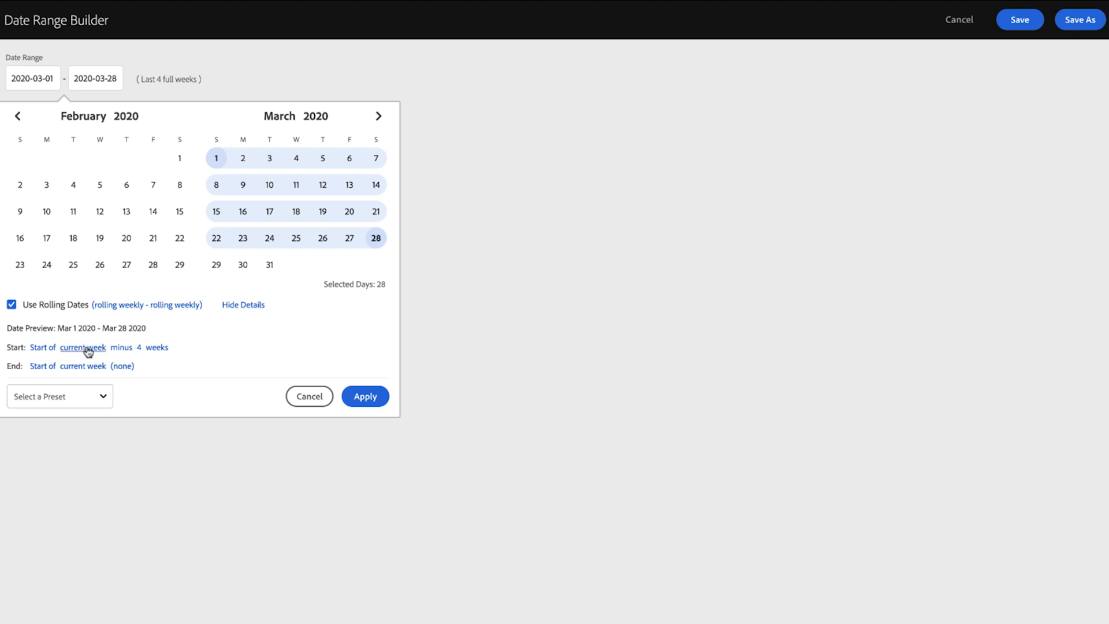
mouse_move(152, 349)
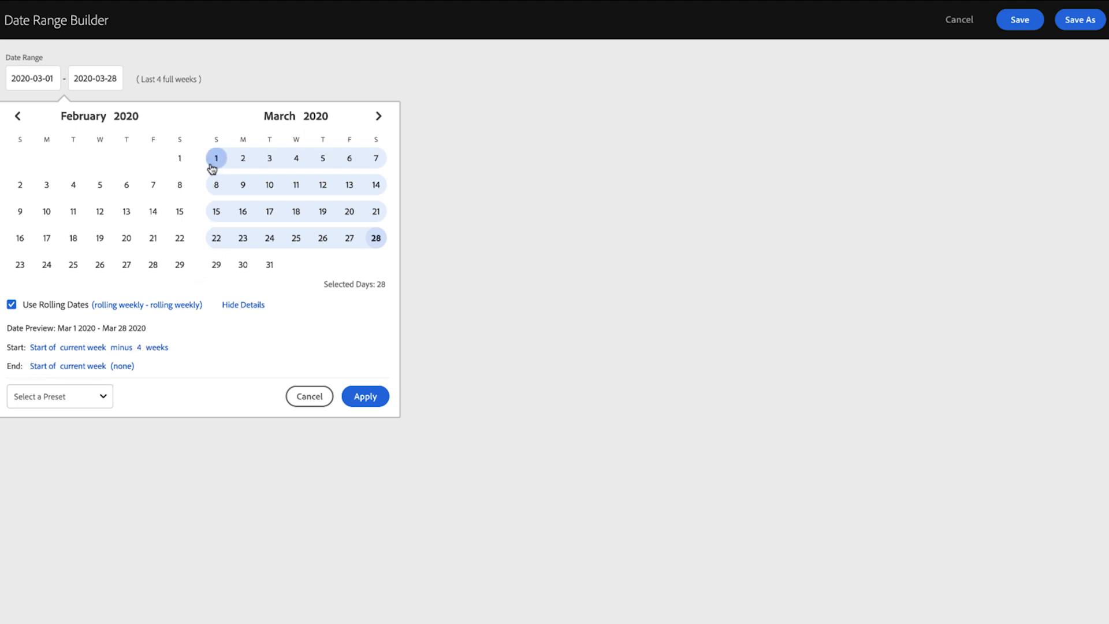
mouse_move(216, 238)
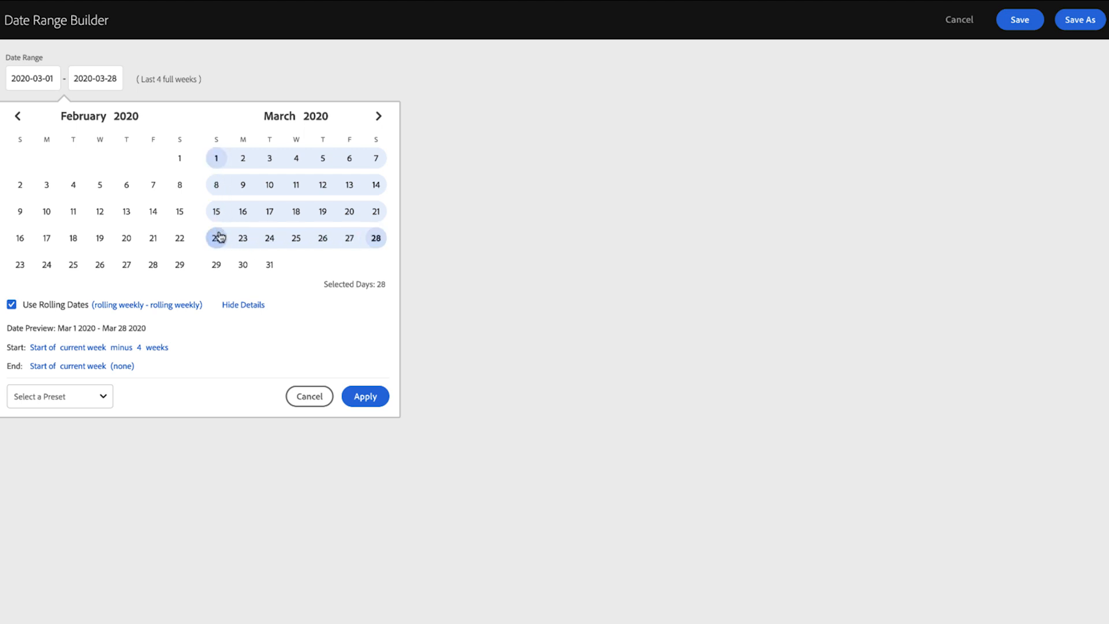
mouse_move(216, 374)
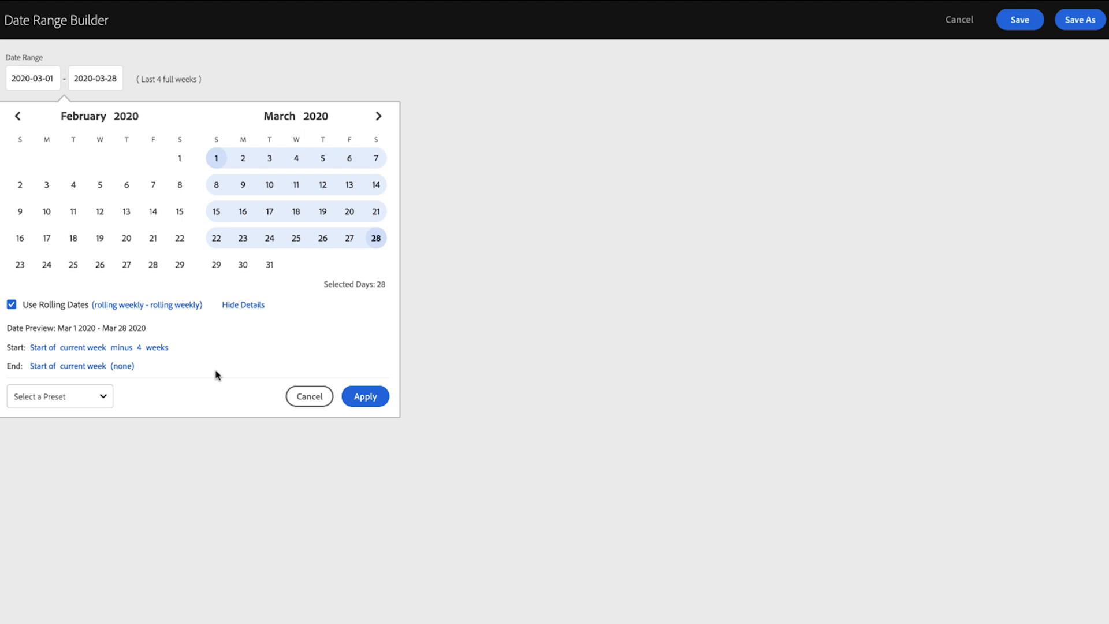
mouse_move(356, 290)
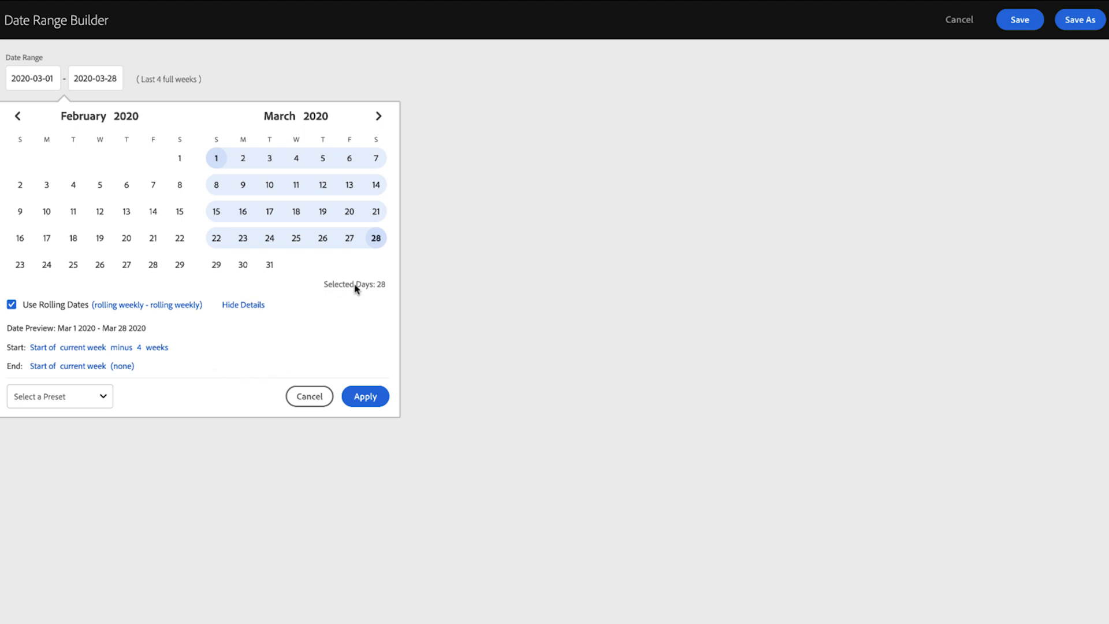
mouse_move(363, 297)
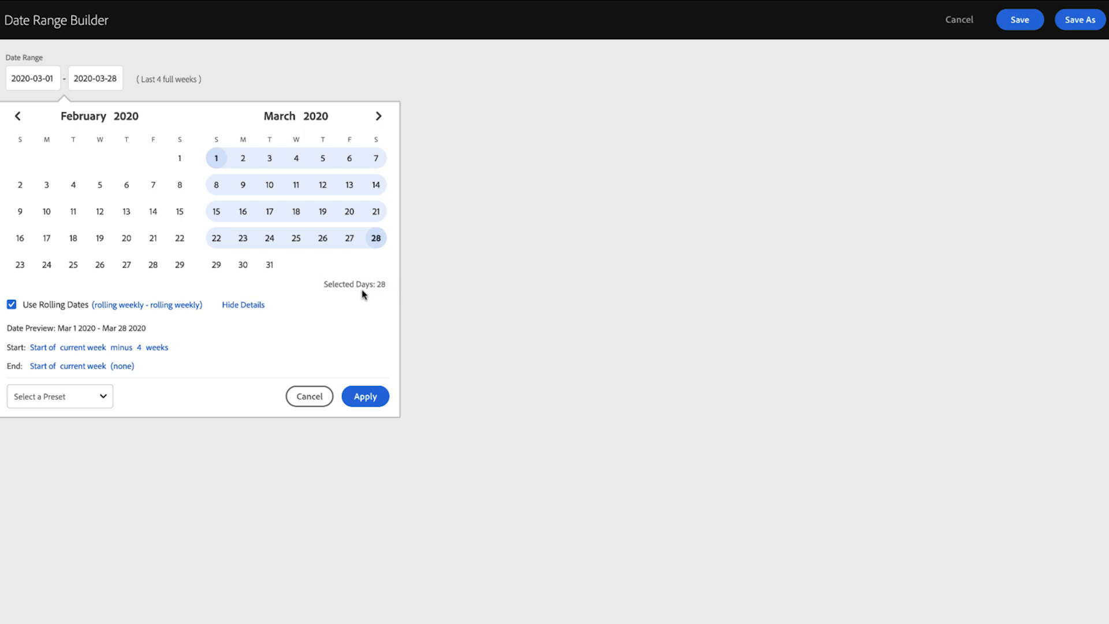
mouse_move(328, 293)
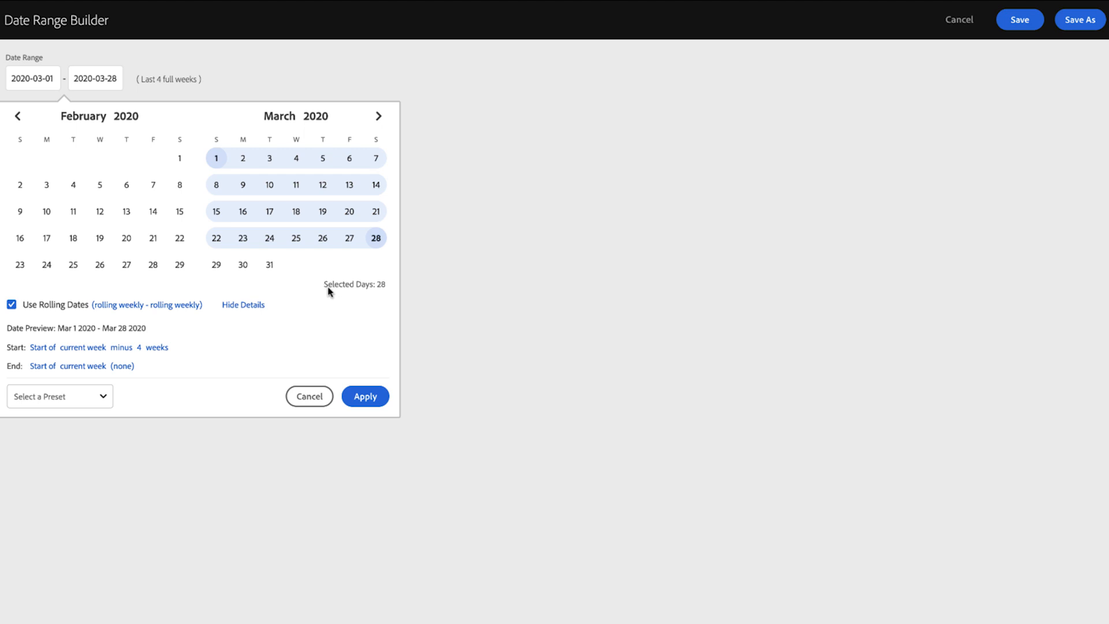
mouse_move(378, 290)
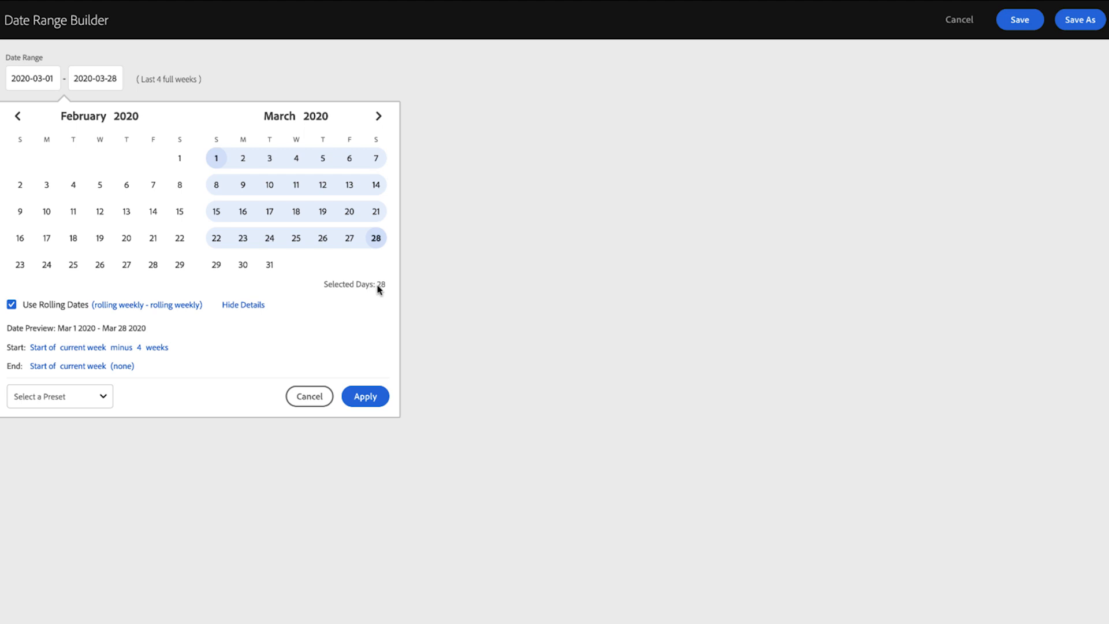
mouse_move(134, 327)
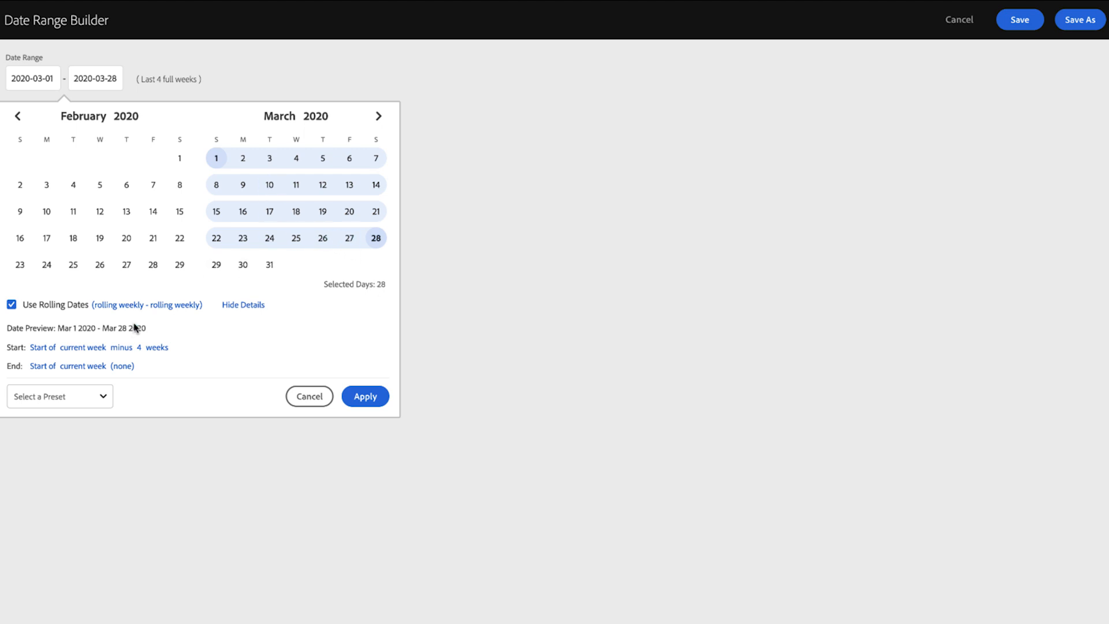
left_click(12, 304)
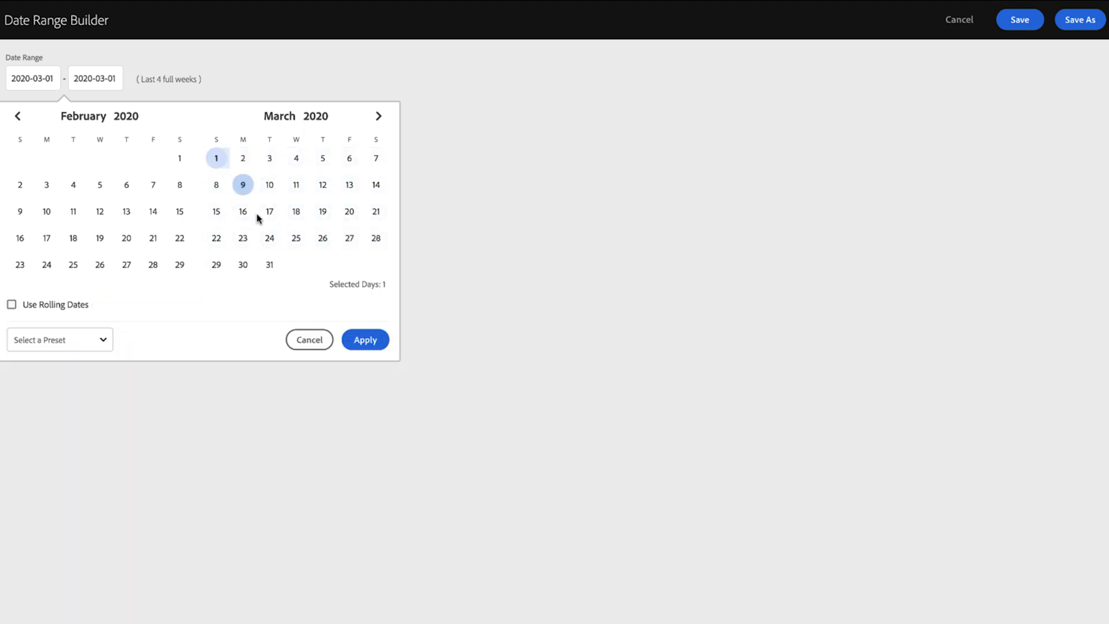
left_click(216, 264)
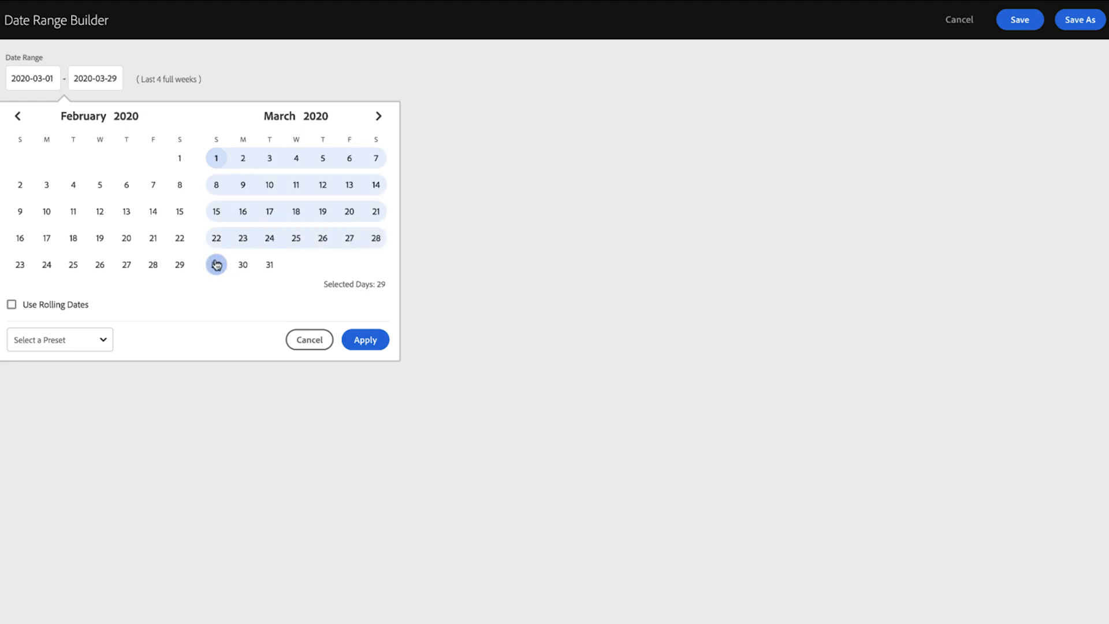
left_click(11, 304)
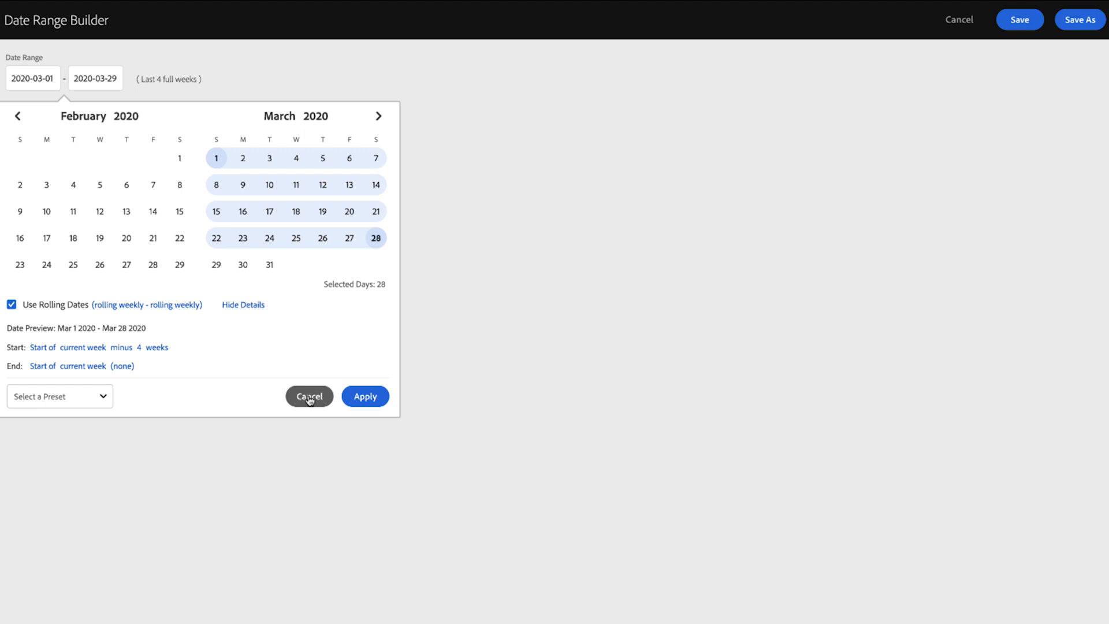
- Cancel the 4 Weeks Prior editor and edit 52 Weeks Prior, previewing March 31, 2019 to March 28, 2020
left_click(309, 396)
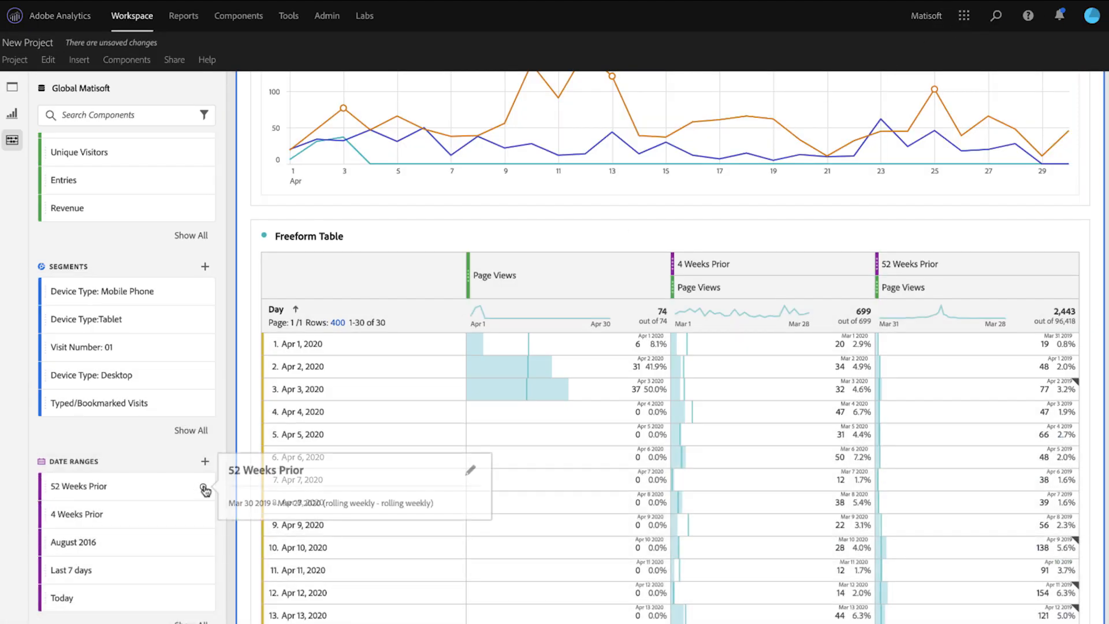
left_click(468, 470)
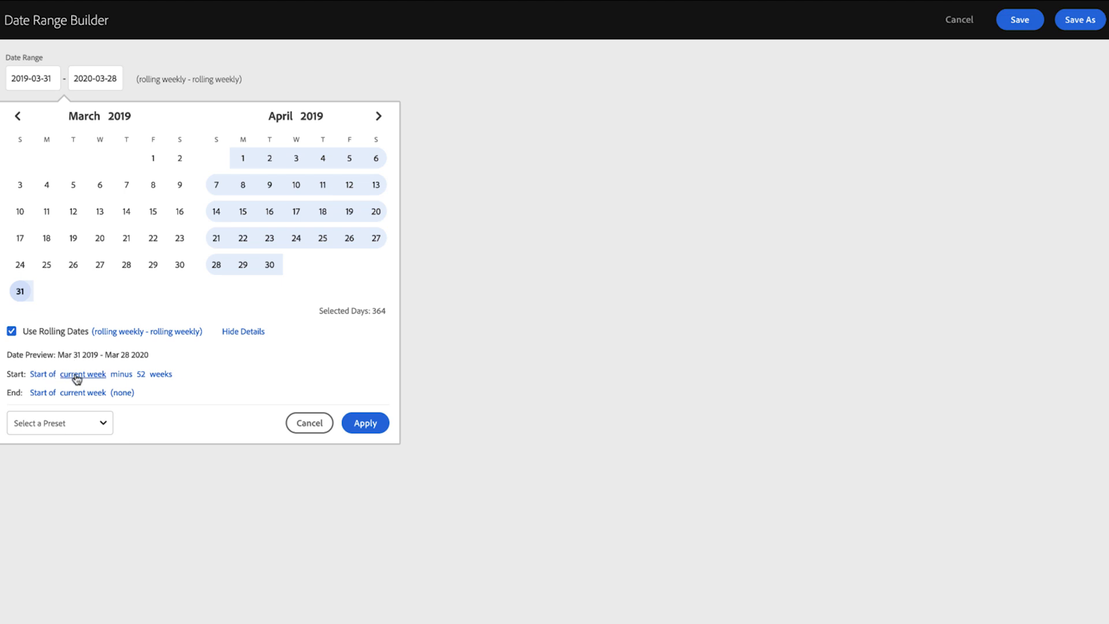
mouse_move(160, 376)
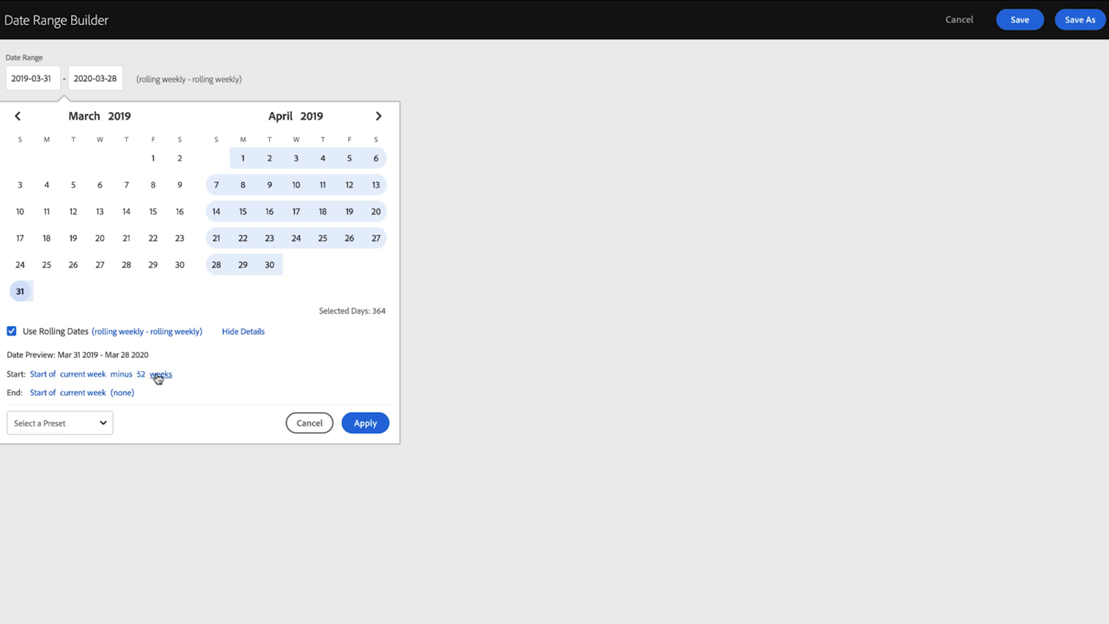
mouse_move(84, 392)
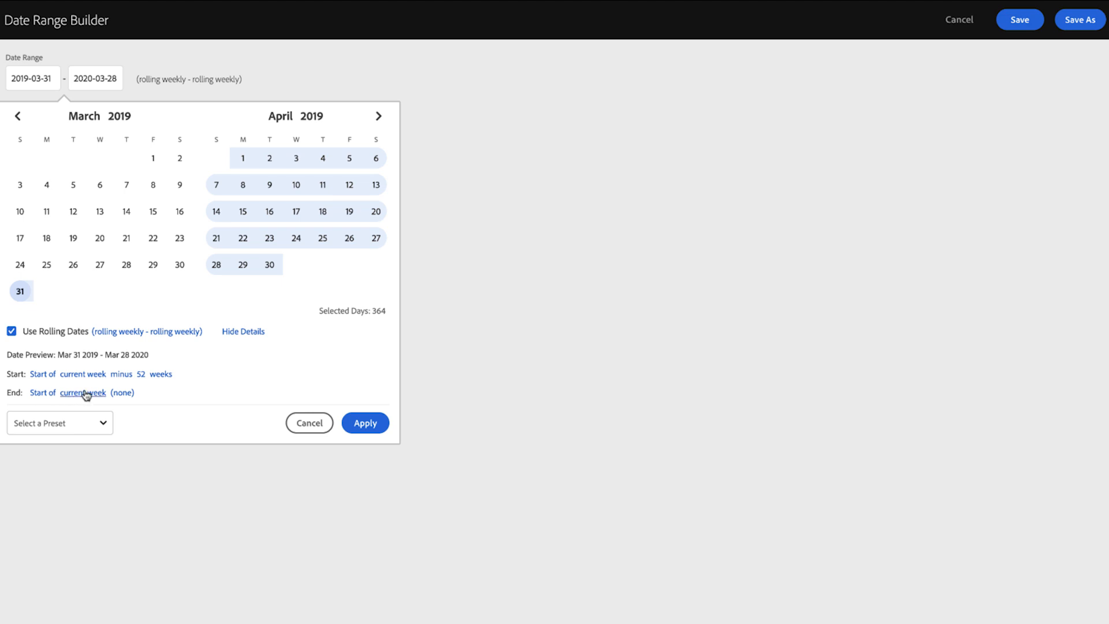
mouse_move(342, 317)
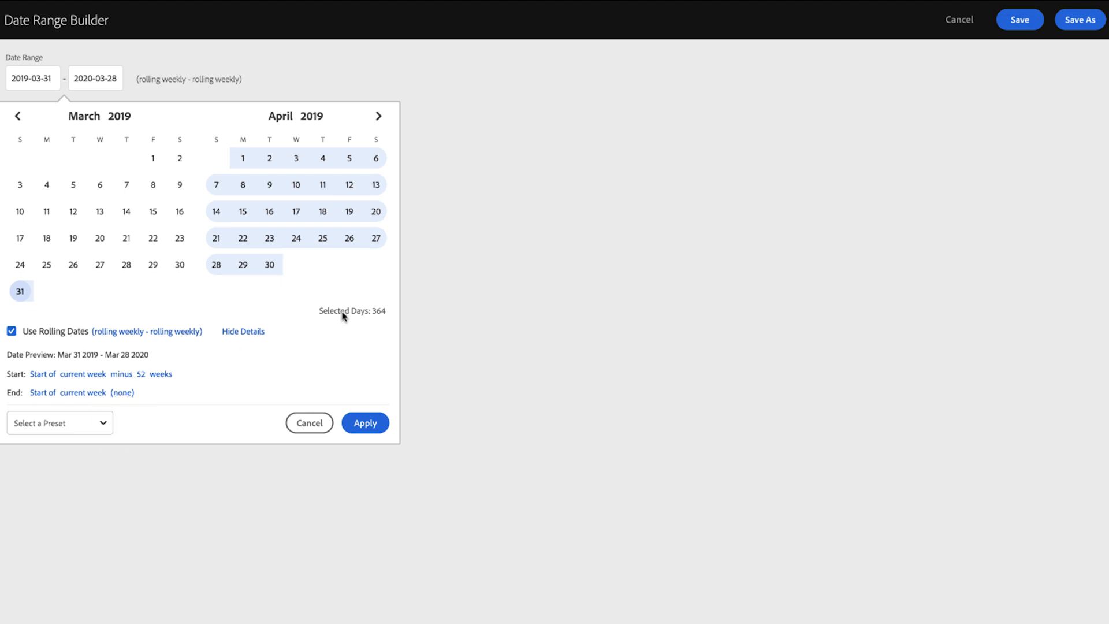
mouse_move(371, 304)
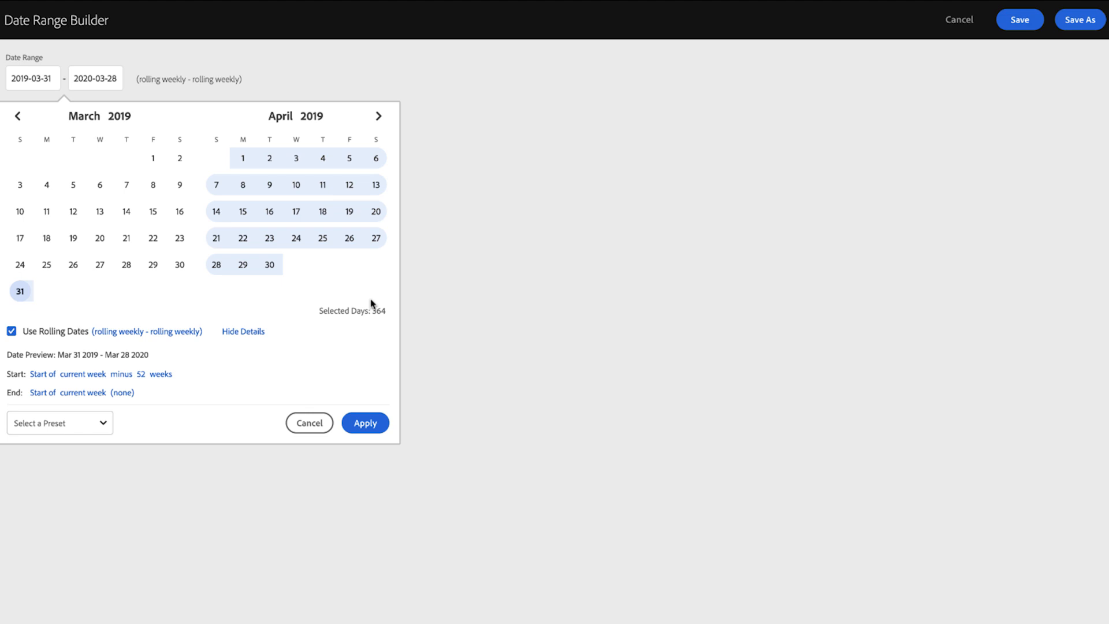
mouse_move(310, 423)
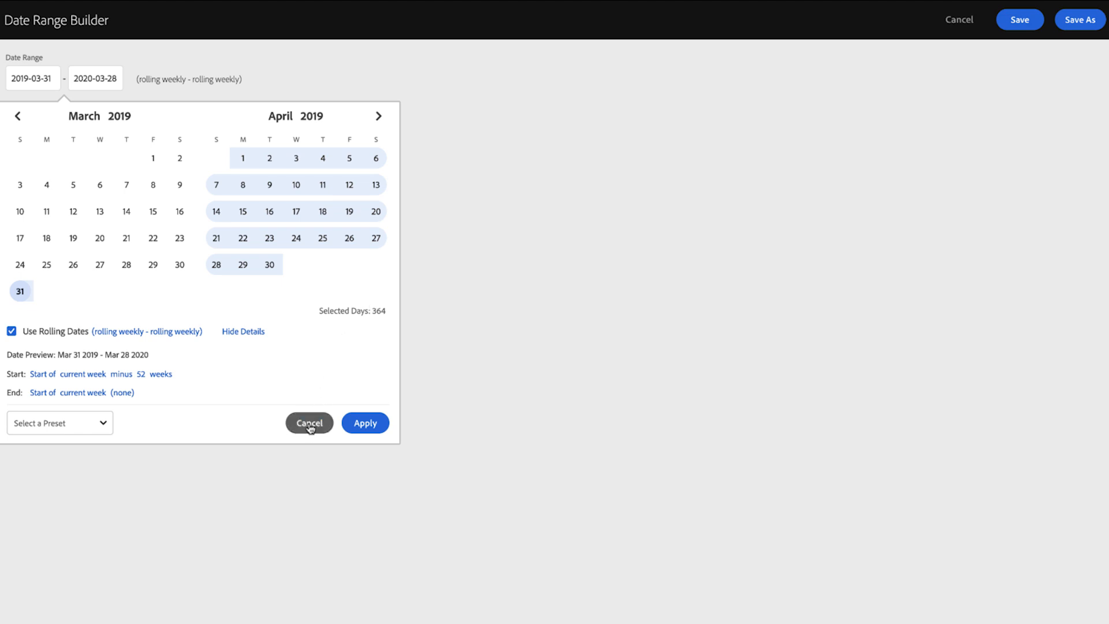
- Cancel the 52 Weeks Prior editor and return to the Line chart and Freeform Table in the project
left_click(309, 423)
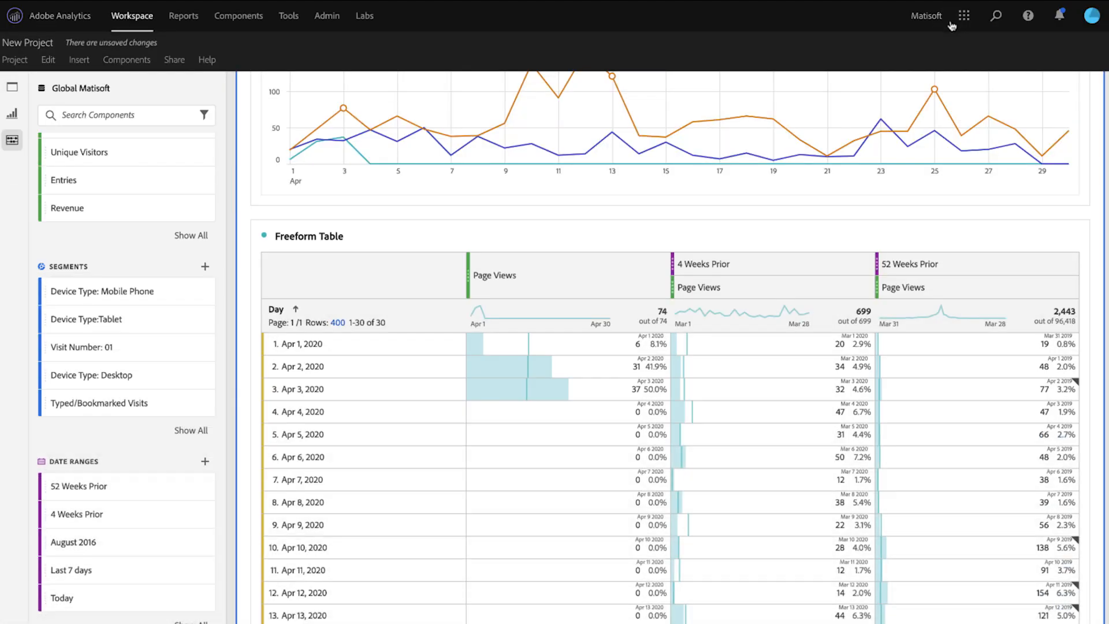
scroll("up", 3)
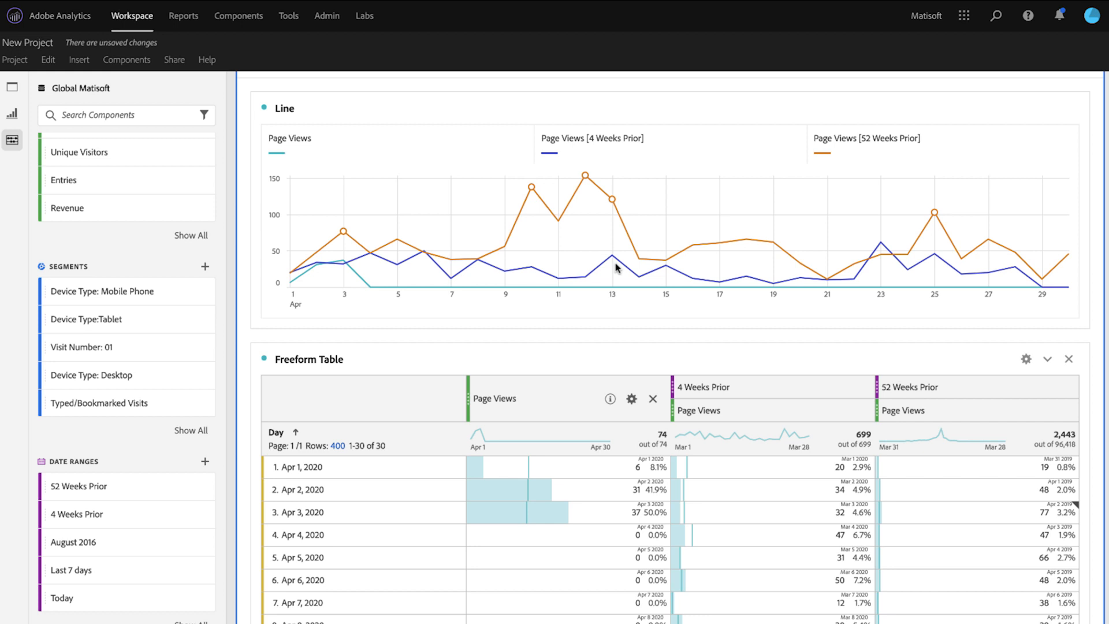
mouse_move(136, 508)
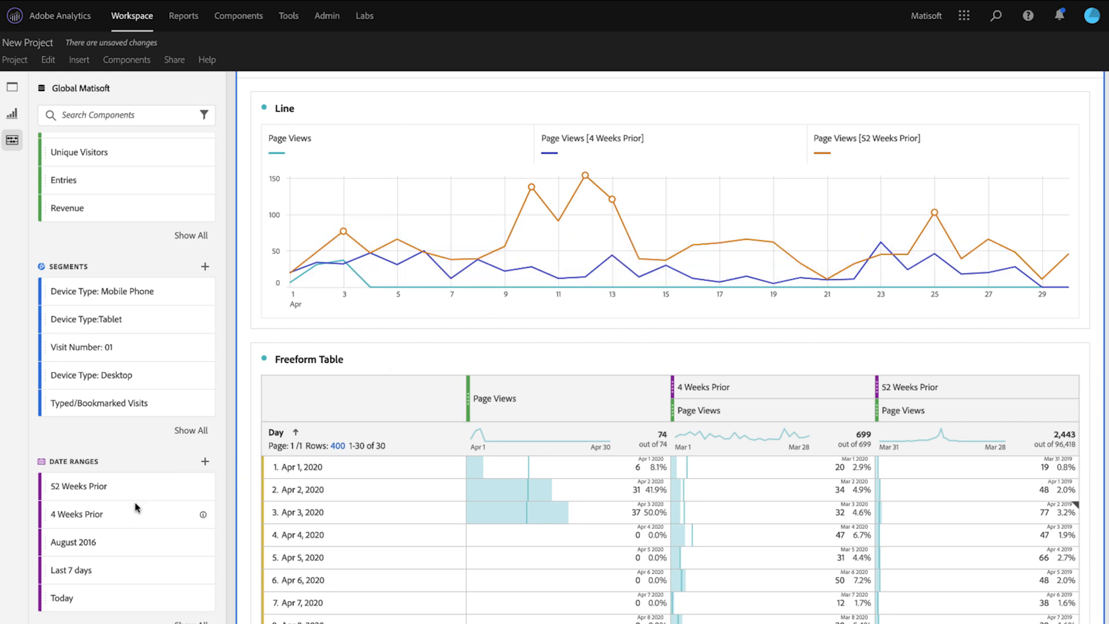